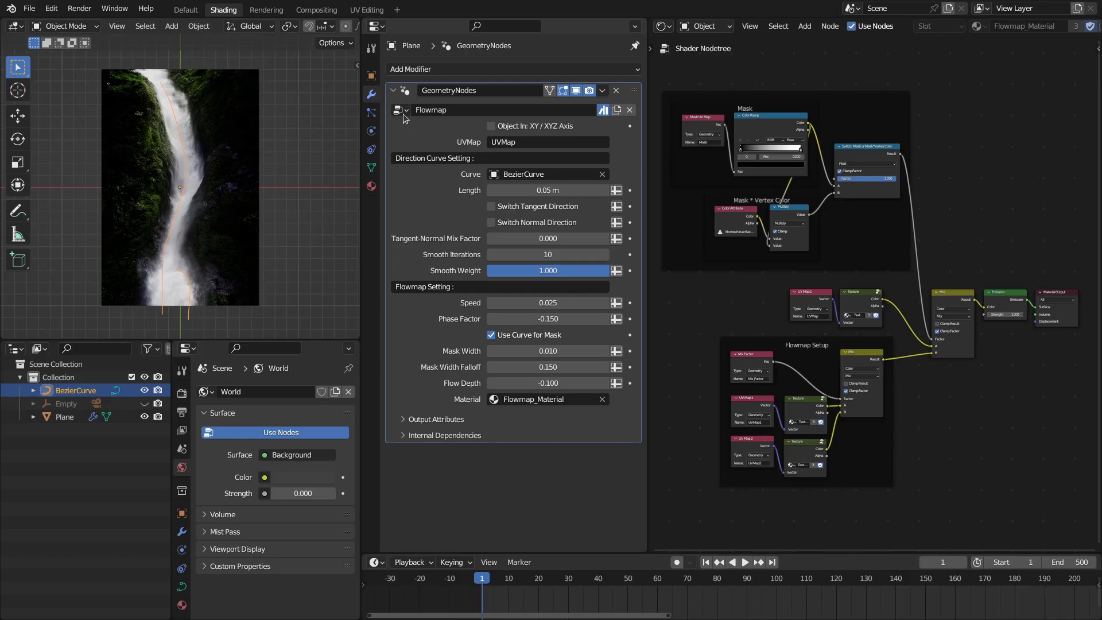
- Switch from the Blender waterfall scene to the creator's Blender Market store page
left_click(744, 562)
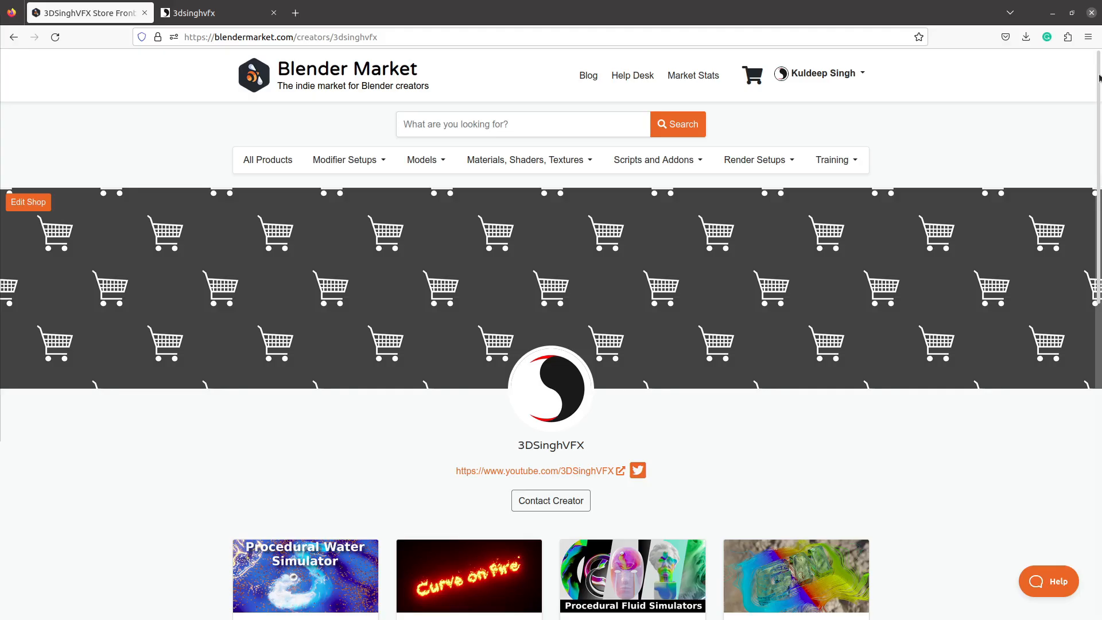
- Scroll the store page before showing the Desktop folder with FlowMap_b3.6_v1.0.blend
scroll("down", 3)
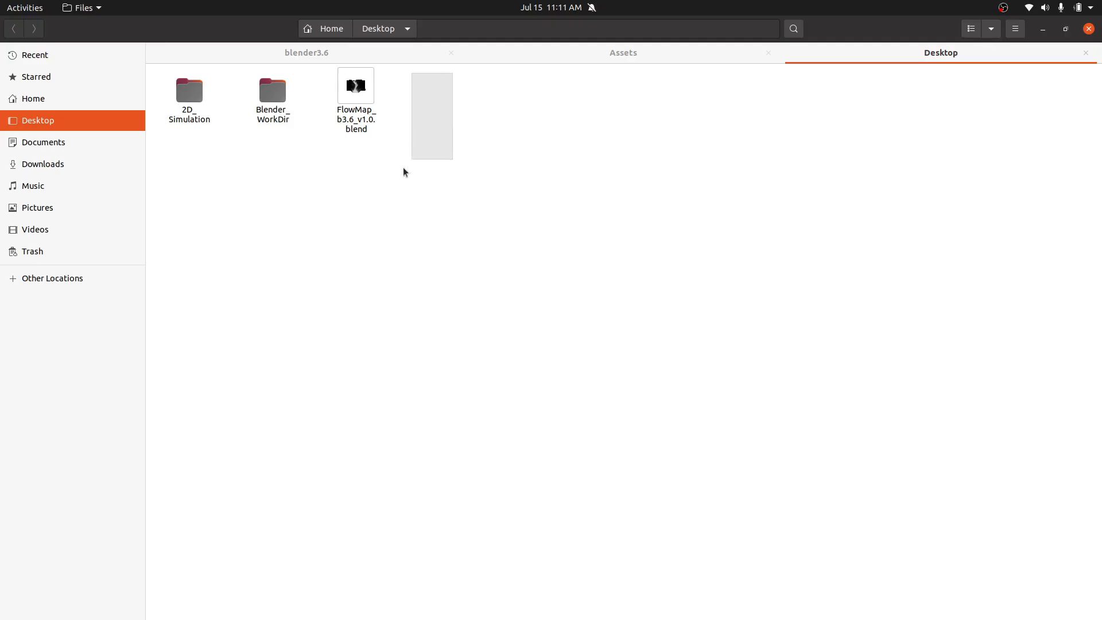
- Open FlowMap_b3.6_v1.0.blend from the Desktop so the waterfall scene loads in Blender
left_click(354, 95)
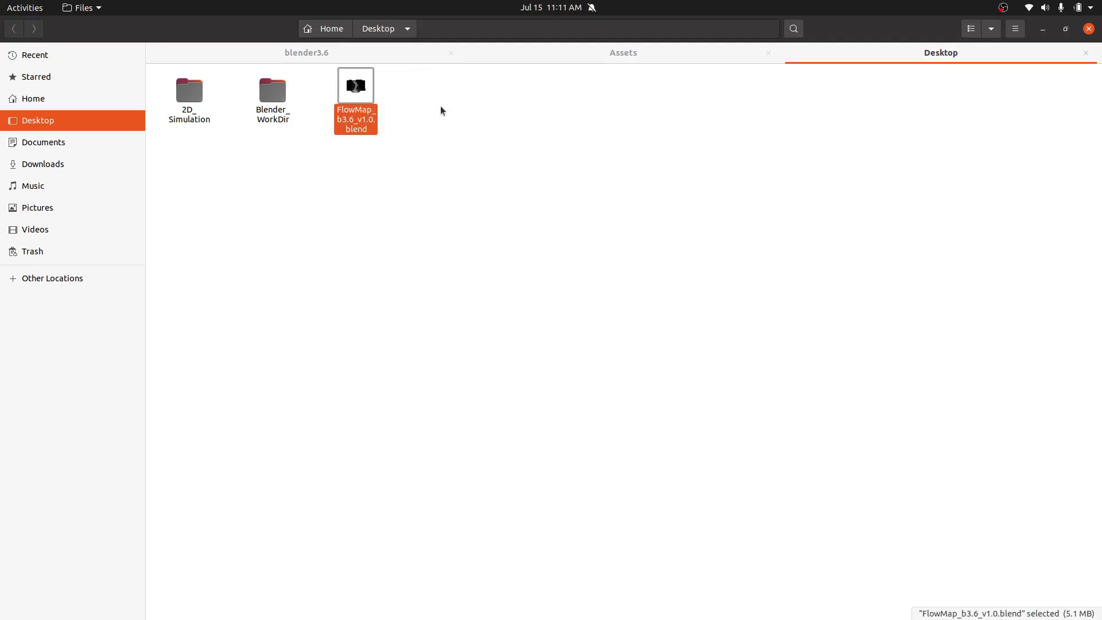
double_click(356, 101)
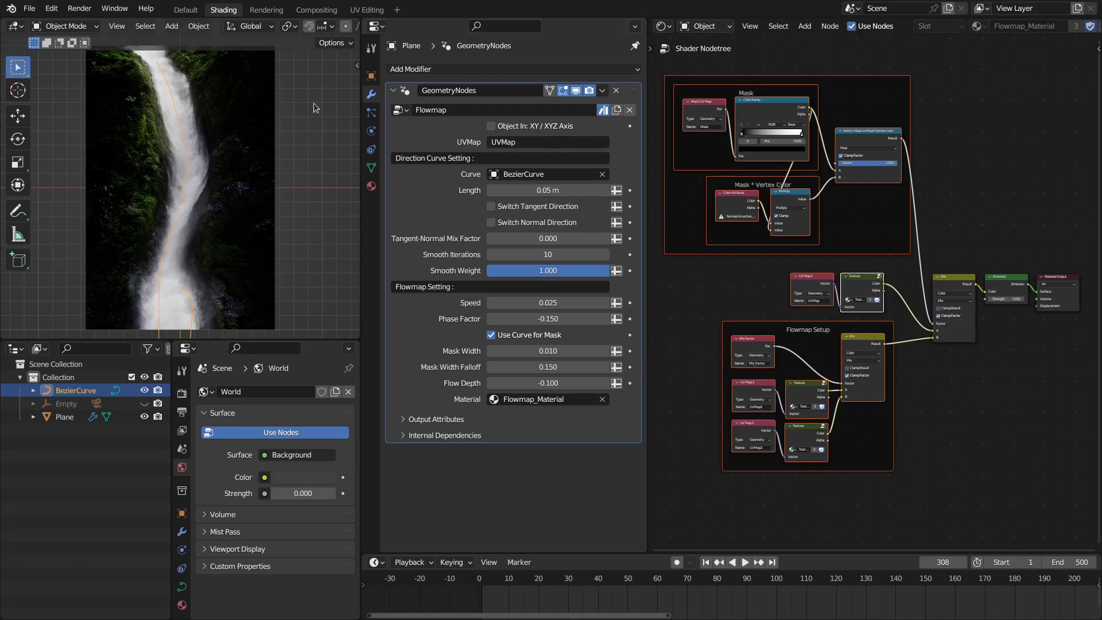
- Subdivide the Andromeda galaxy image plane into a grid of faces and return to Object Mode
key("alt+tab")
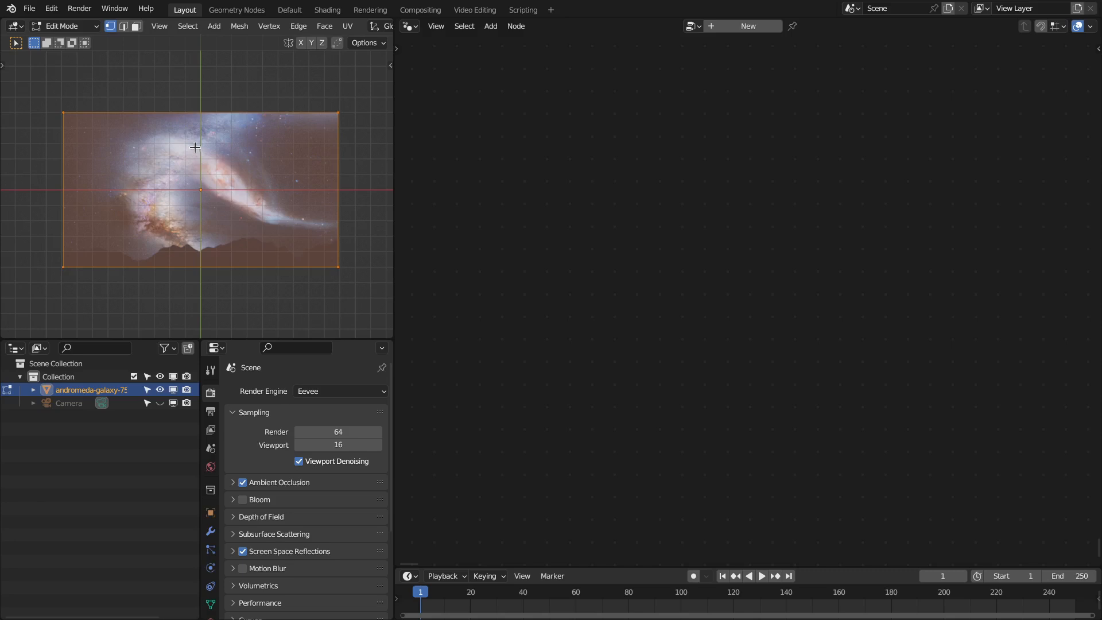
mouse_move(191, 119)
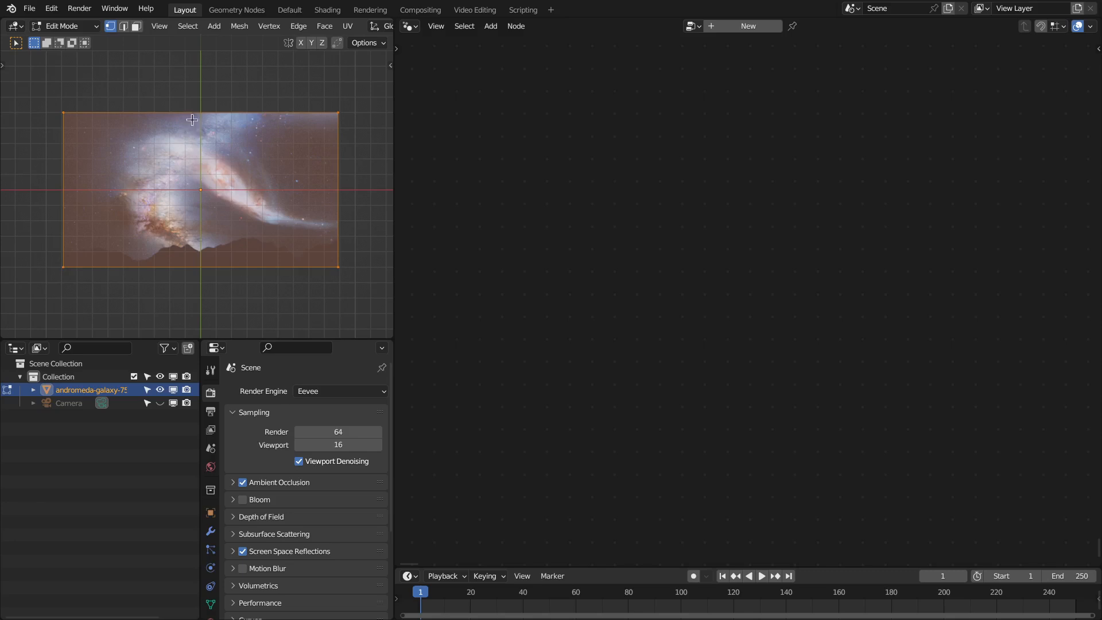
right_click(192, 119)
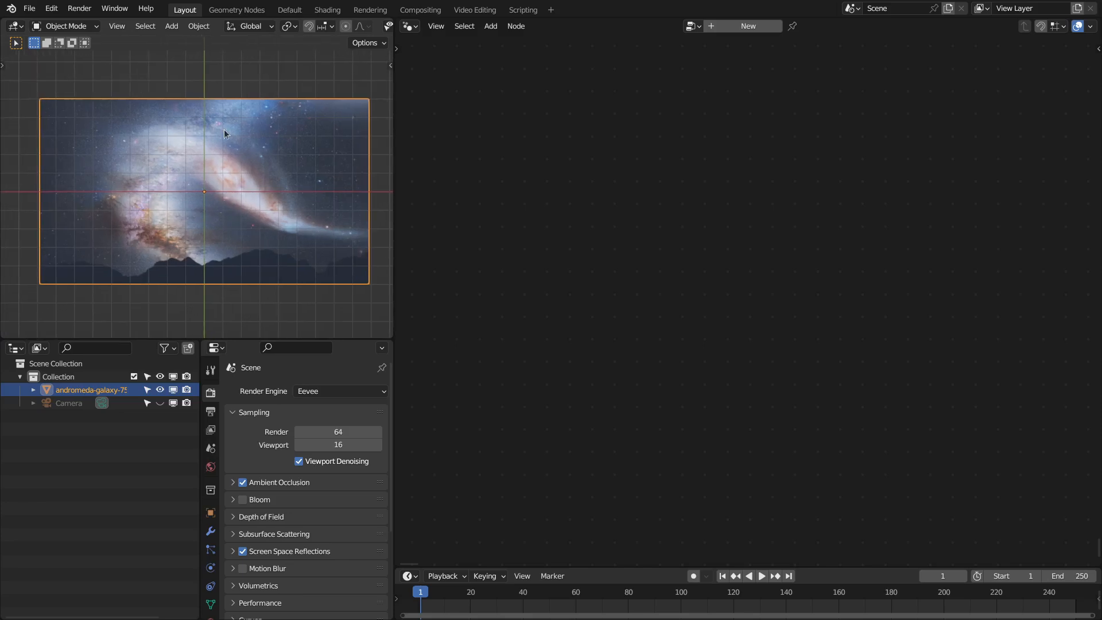
mouse_move(212, 508)
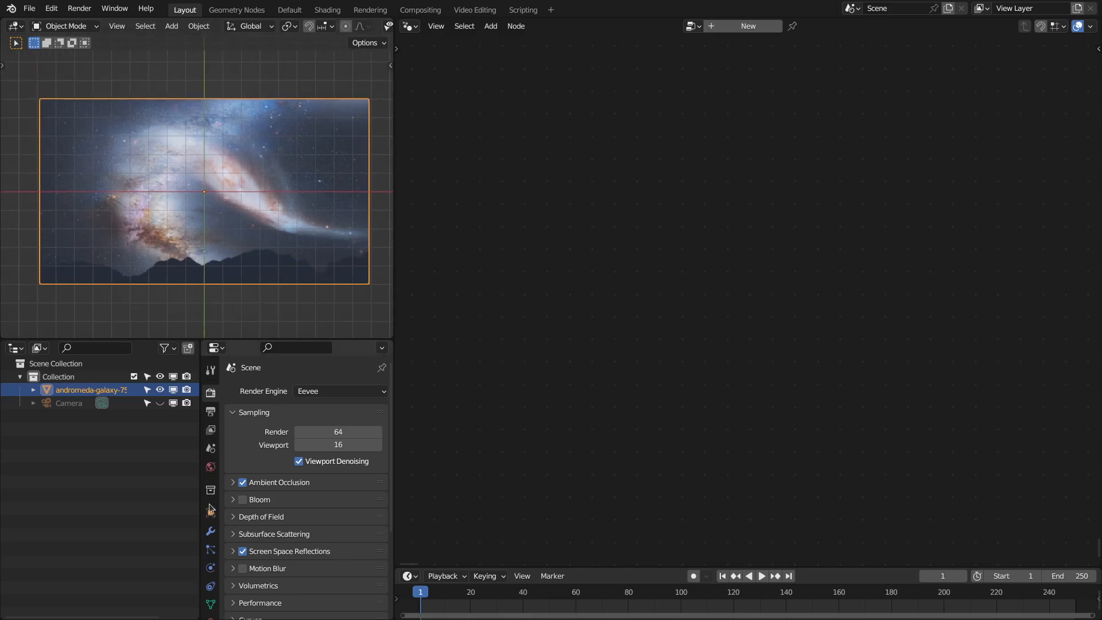
left_click(409, 26)
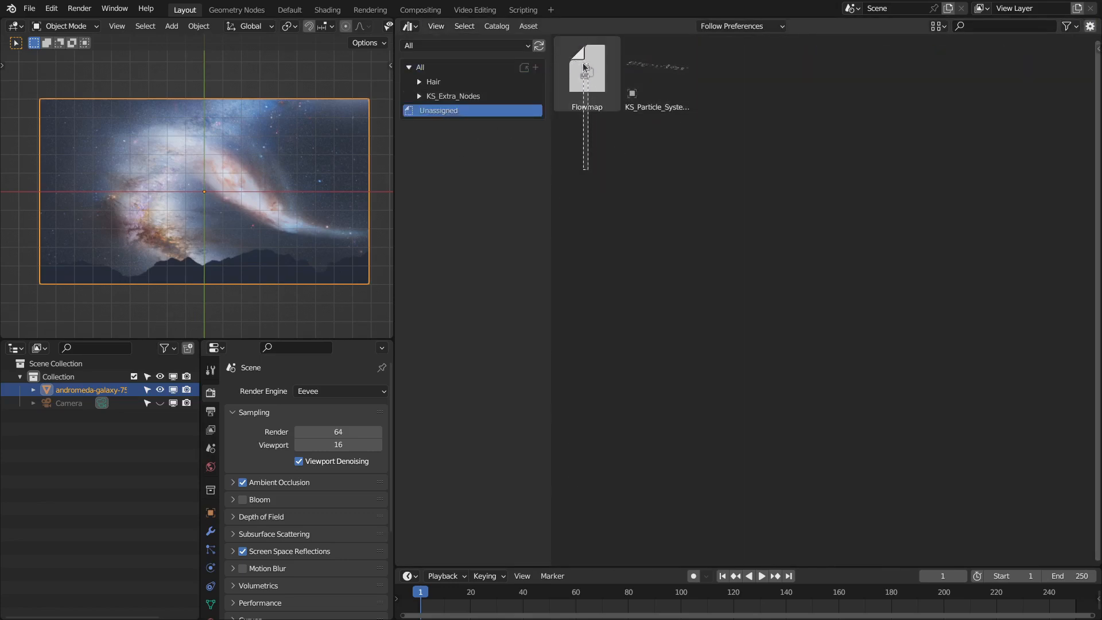
- Drop the Flowmap asset onto the galaxy plane and show its material in the Shader Editor
left_click_drag(587, 67, 299, 177)
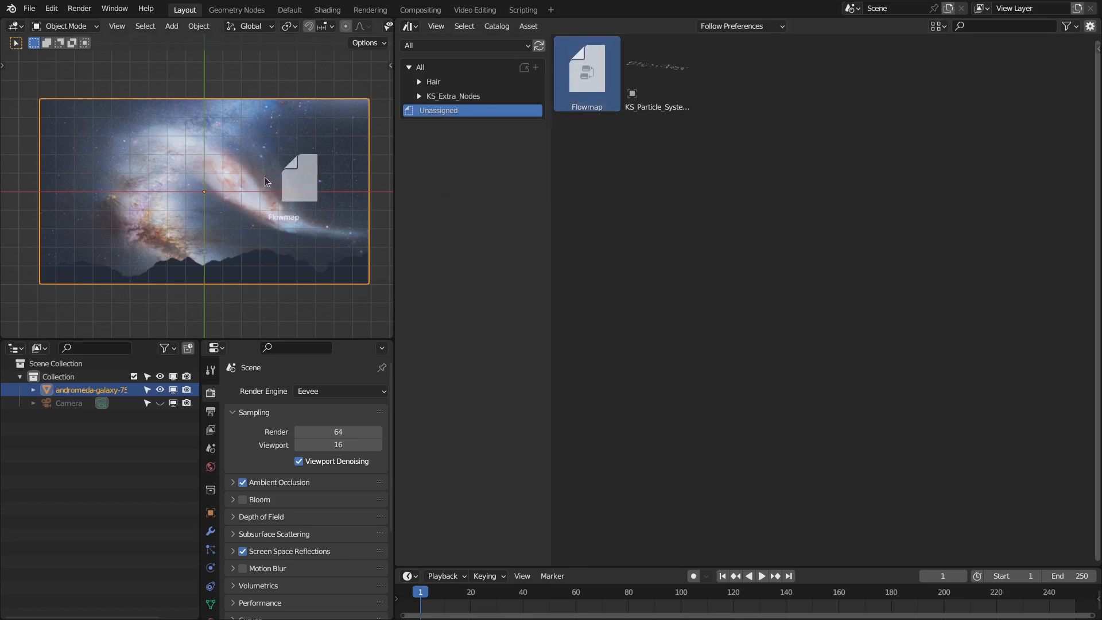
left_click(410, 26)
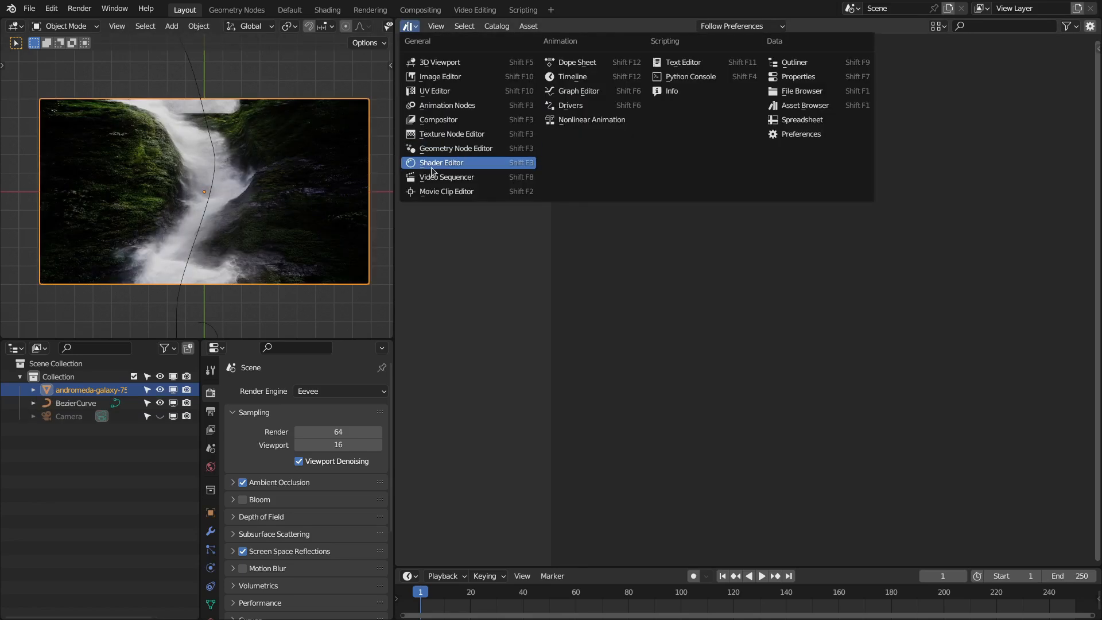
left_click(441, 162)
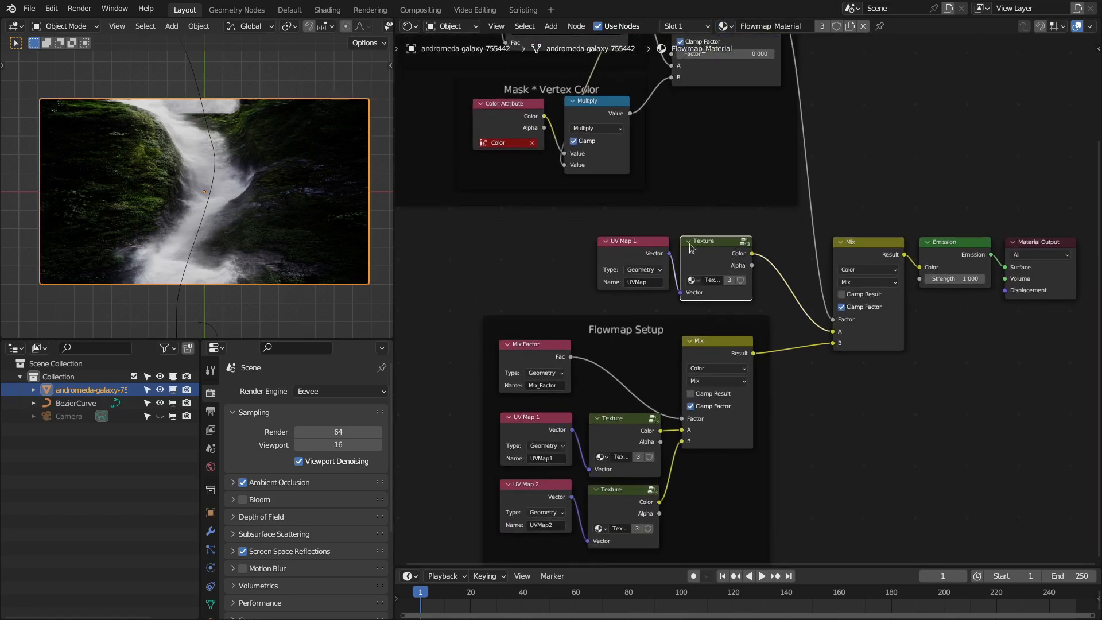
- Inside the Texture node group, set the image to andromeda-galaxy-755442.jpg
double_click(702, 241)
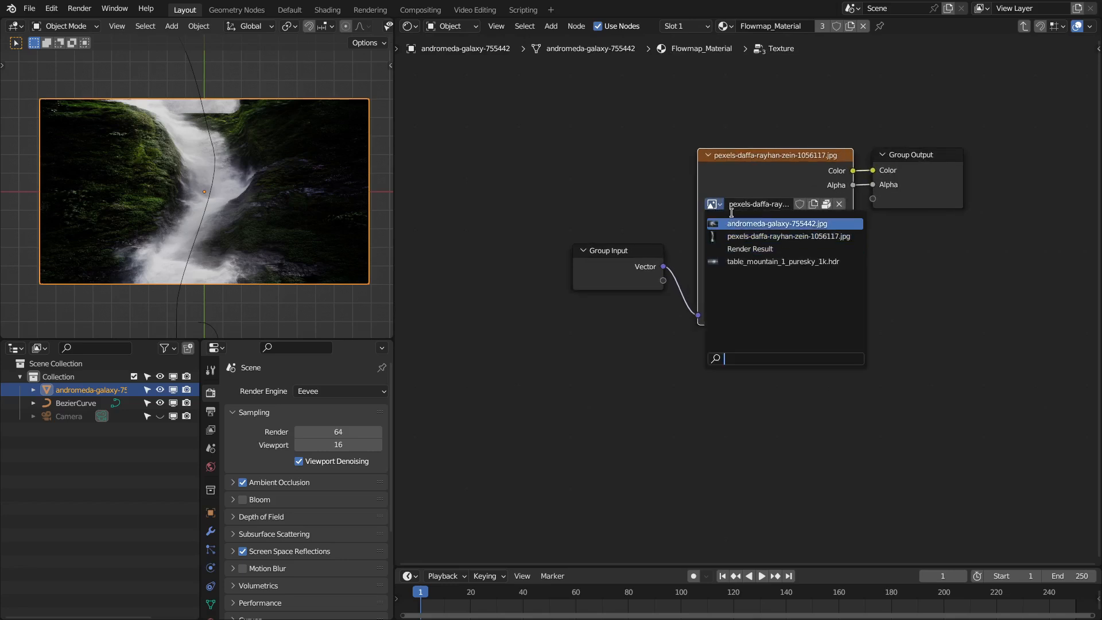
left_click(777, 224)
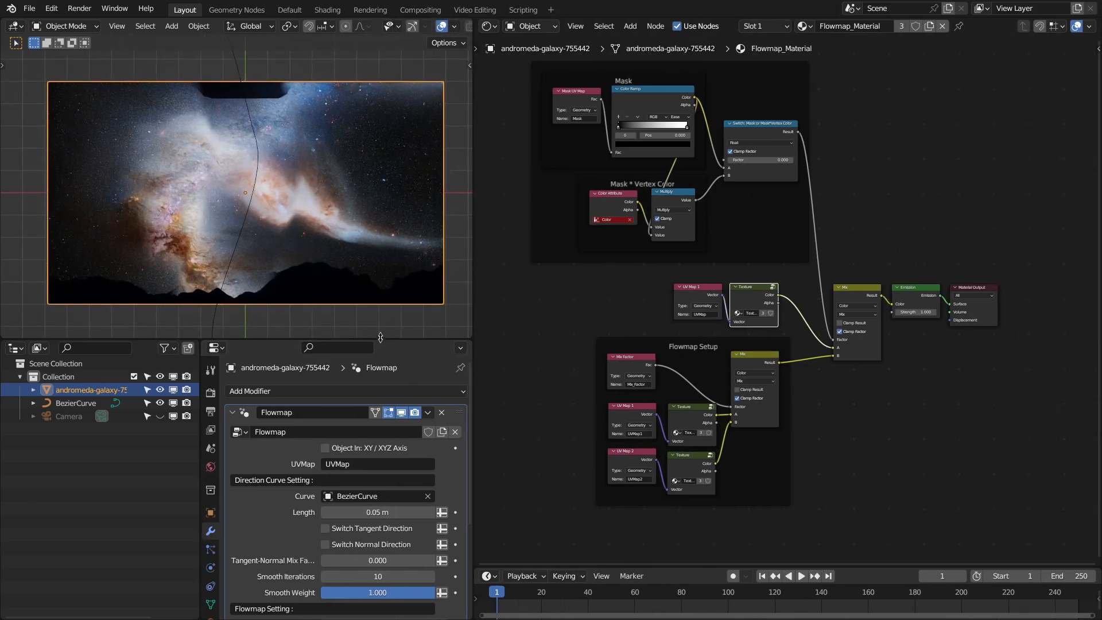
left_click(800, 575)
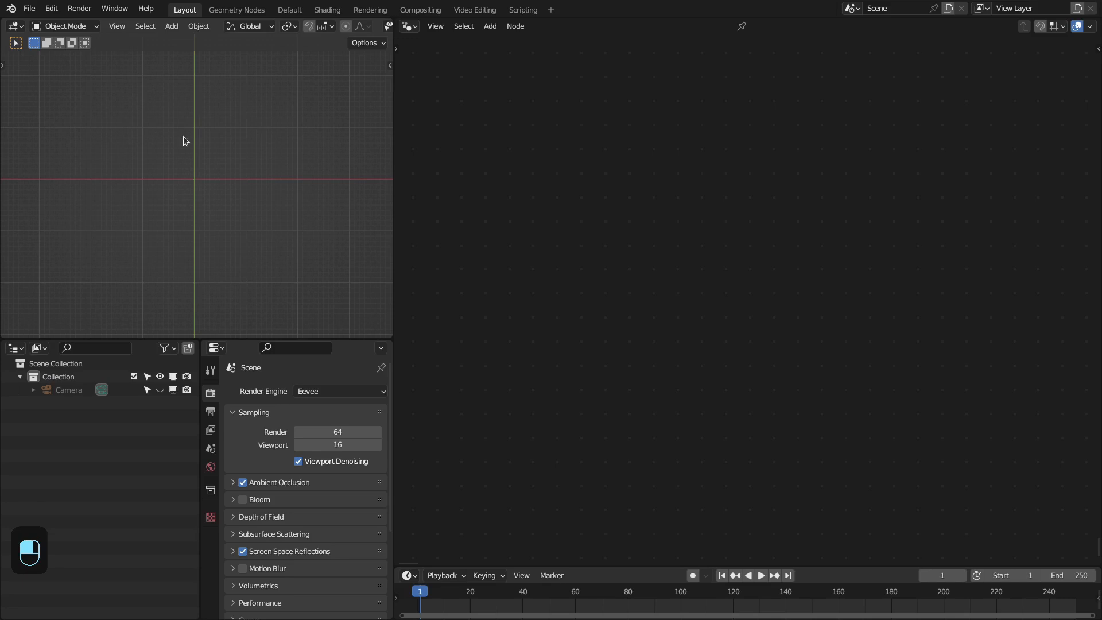
- Import the galaxy image as a plane and subdivide its mesh in Edit Mode
key("shift+a")
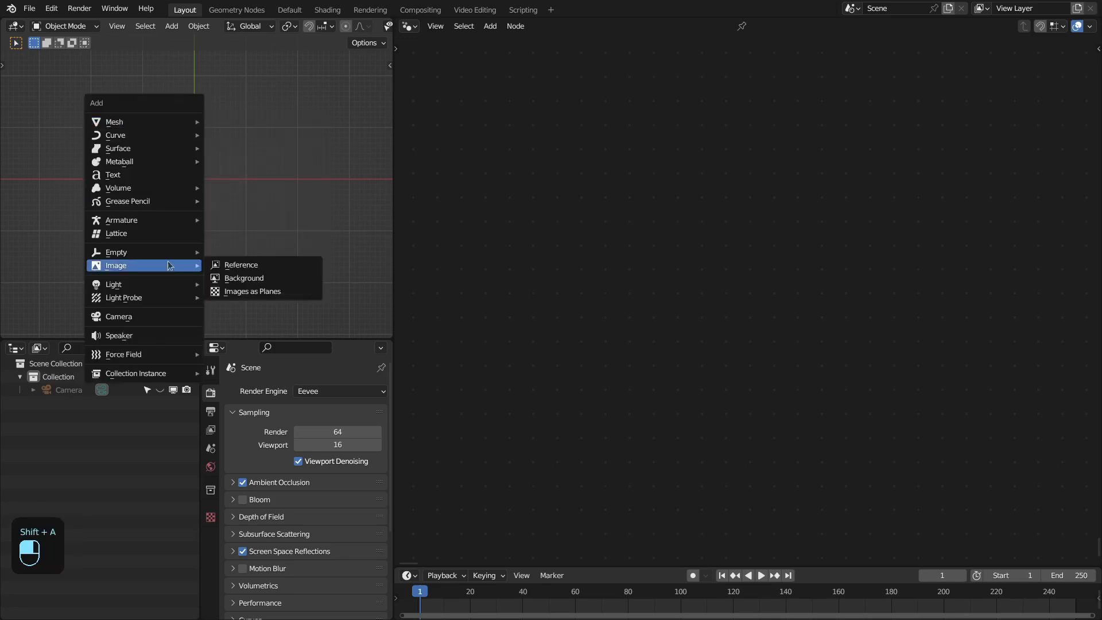
left_click(252, 290)
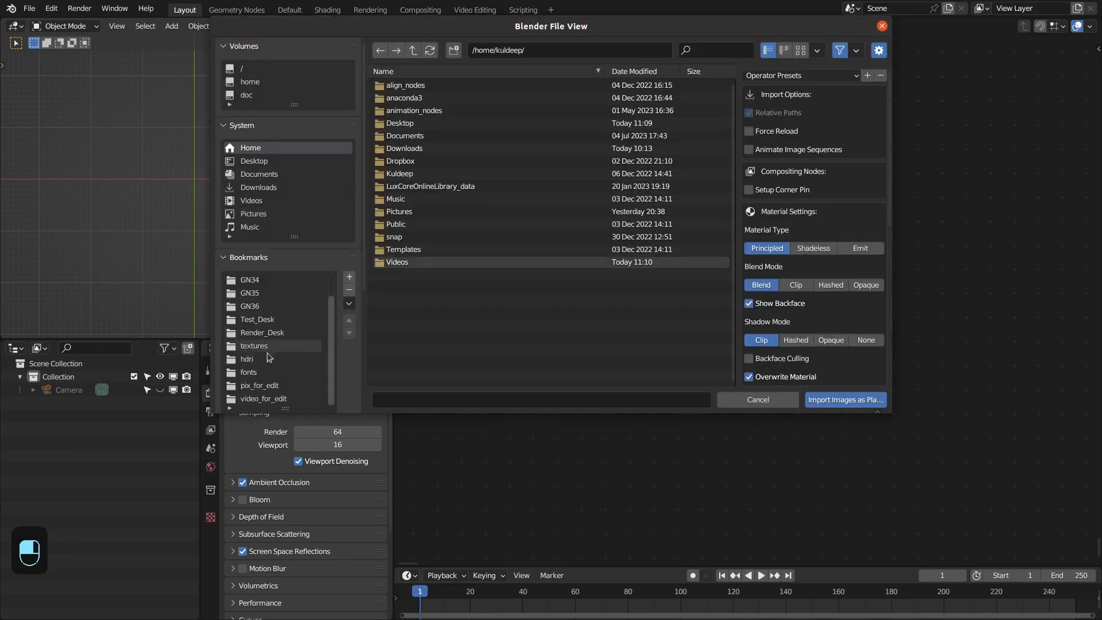
left_click(844, 399)
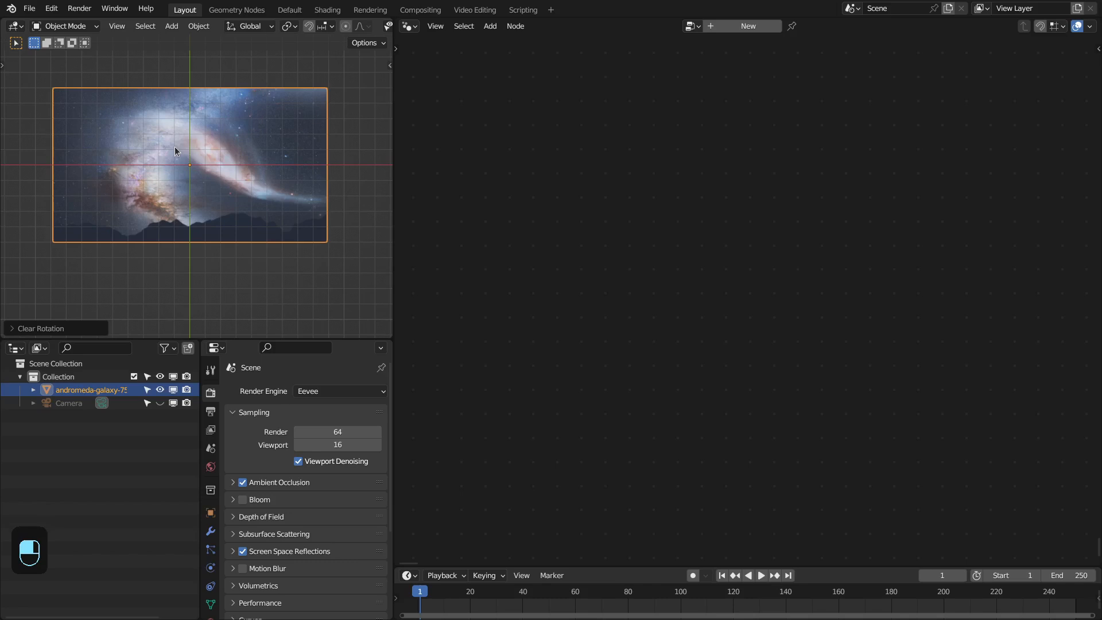
key("Tab")
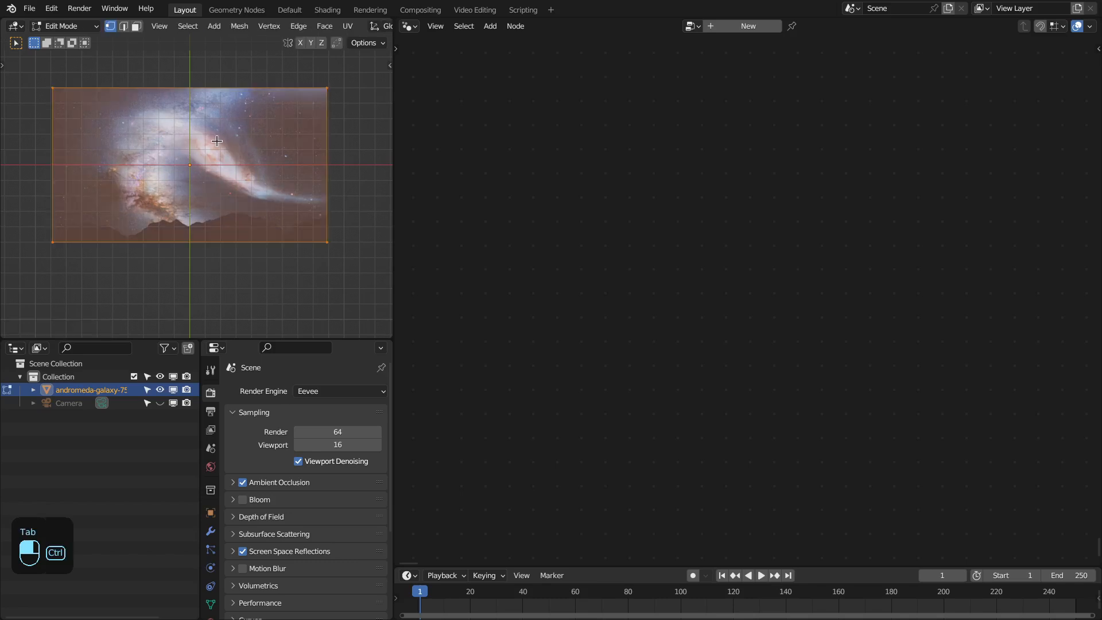
key("ctrl+r")
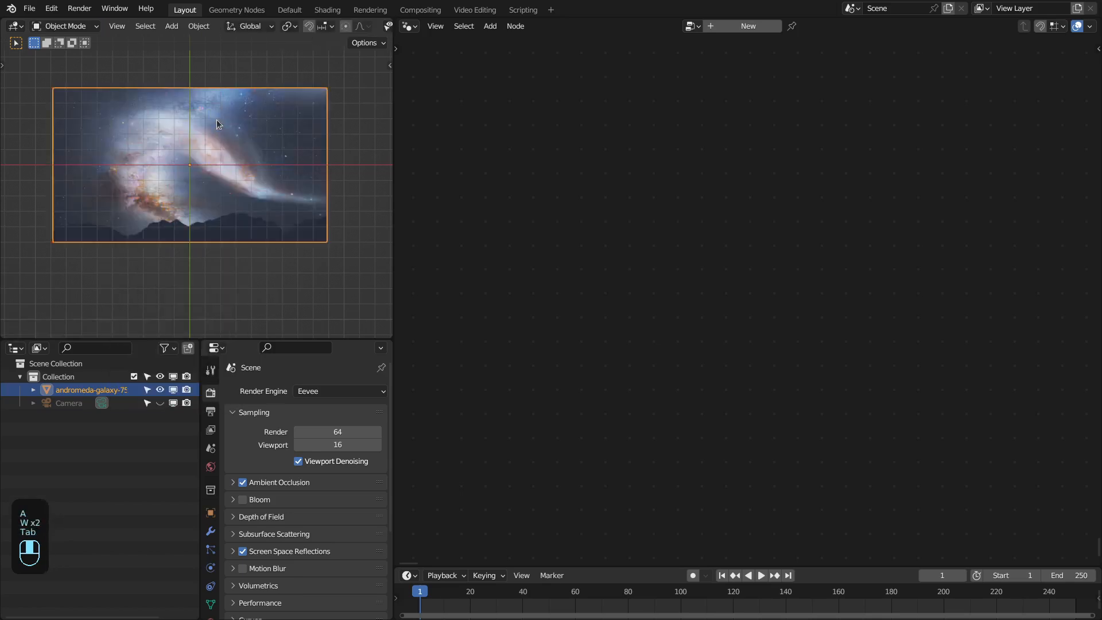
- Append the Flowmap node group from the FlowMap blend file's NodeTree folder
left_click(30, 8)
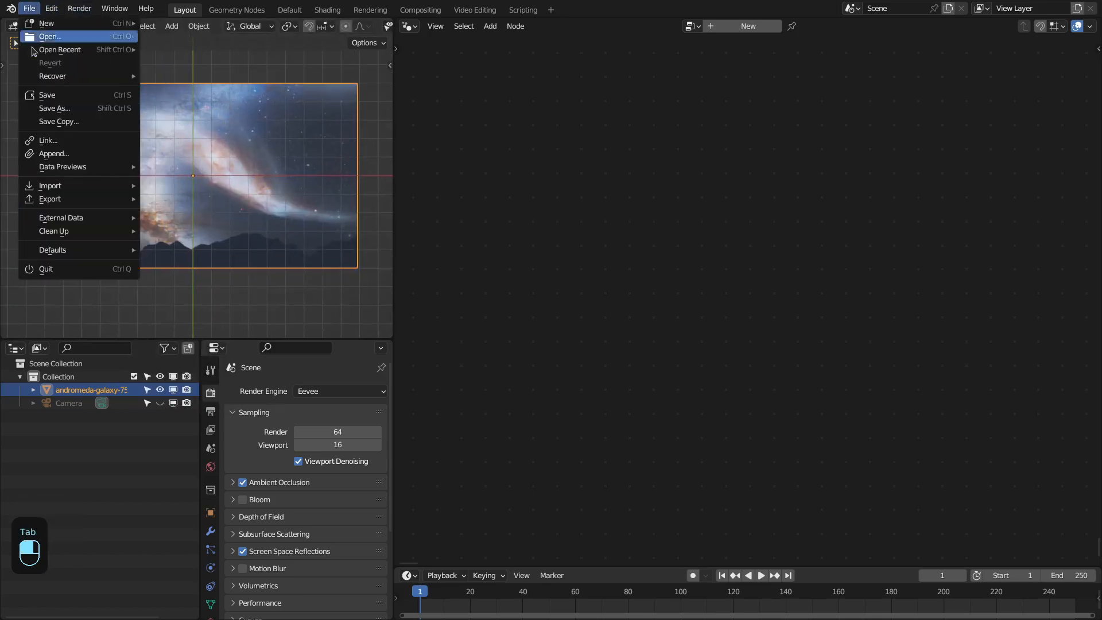
left_click(54, 153)
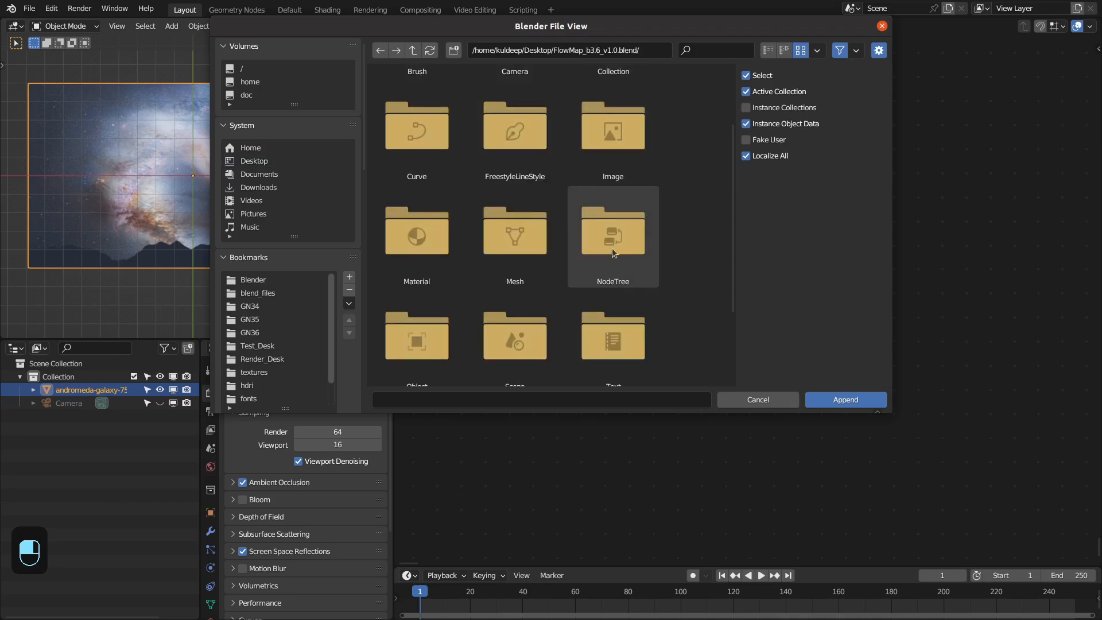
double_click(612, 235)
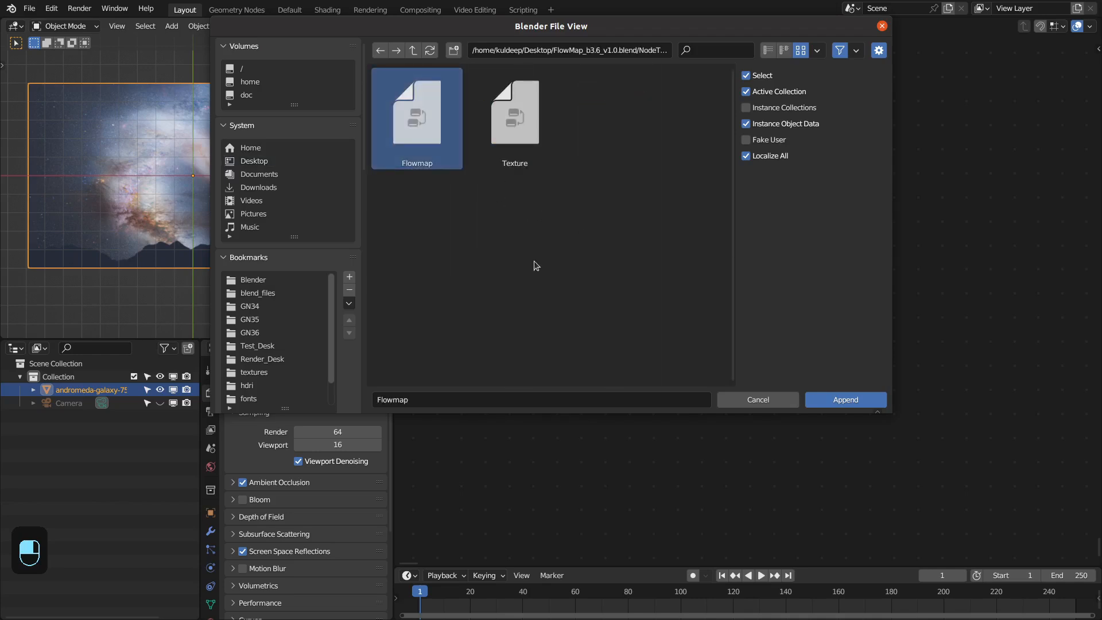
left_click(844, 400)
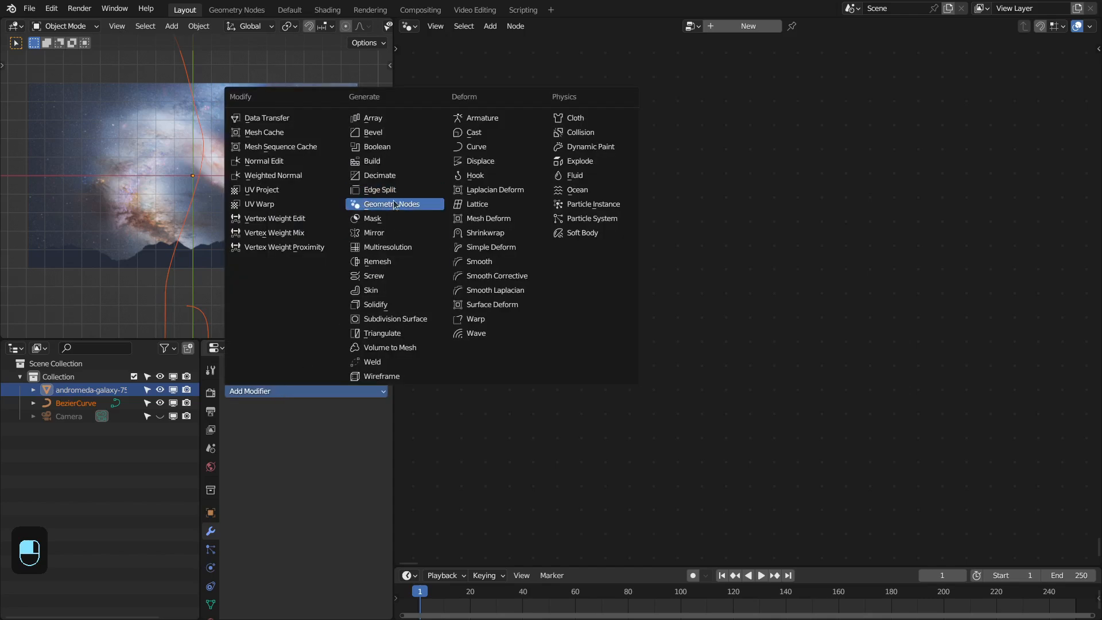
- Add a Geometry Nodes modifier using the Flowmap group, set its texture to the galaxy image, and play
left_click(392, 204)
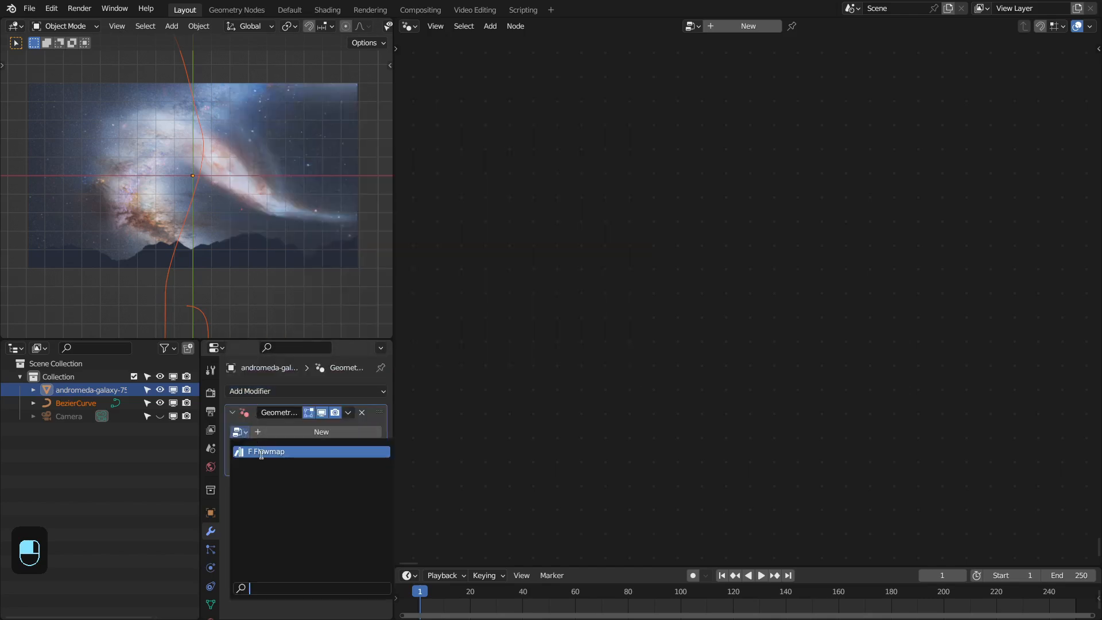
left_click(409, 26)
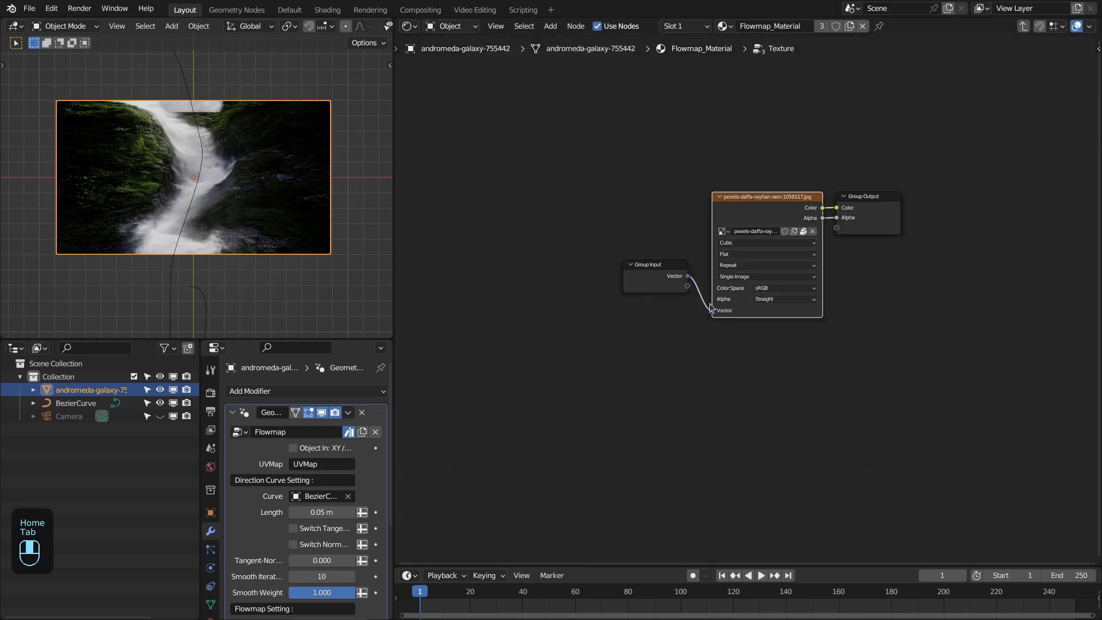
left_click(722, 231)
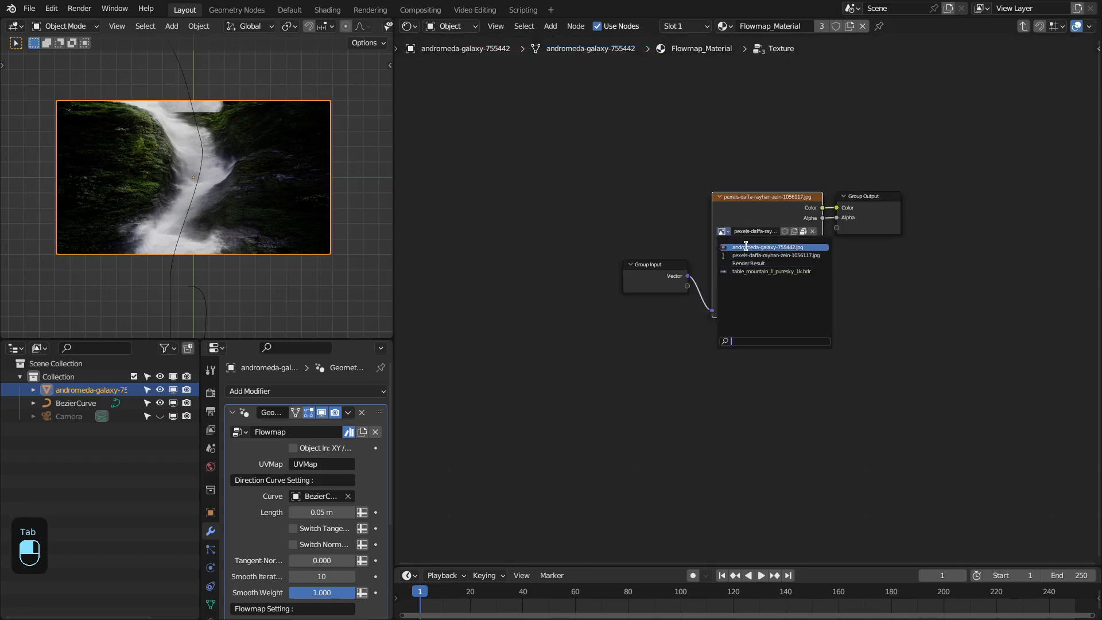
left_click(760, 247)
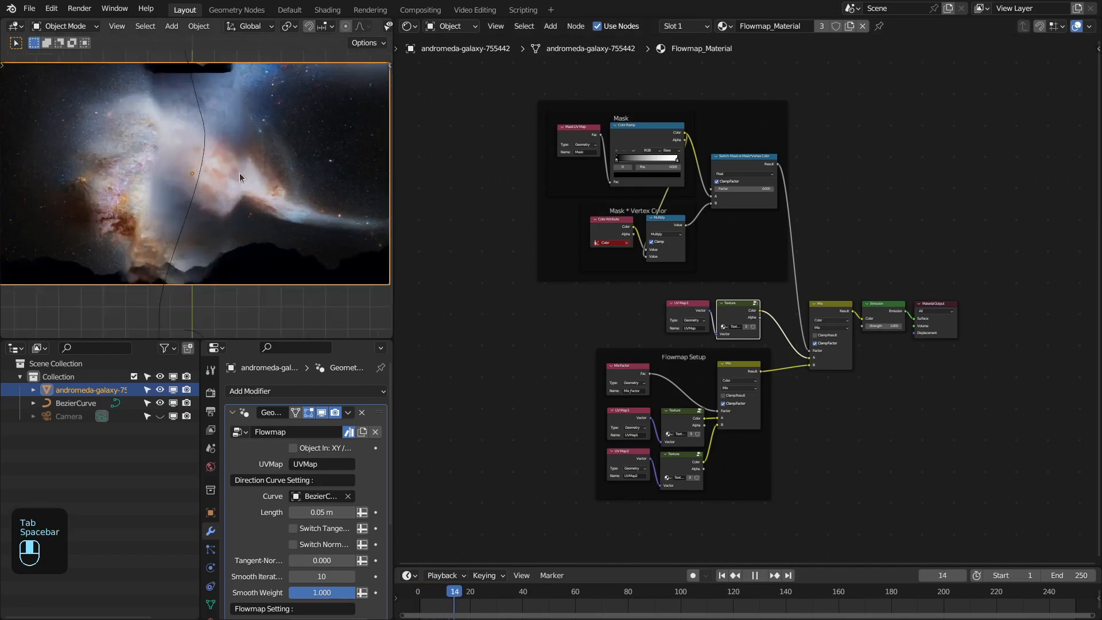
key("space")
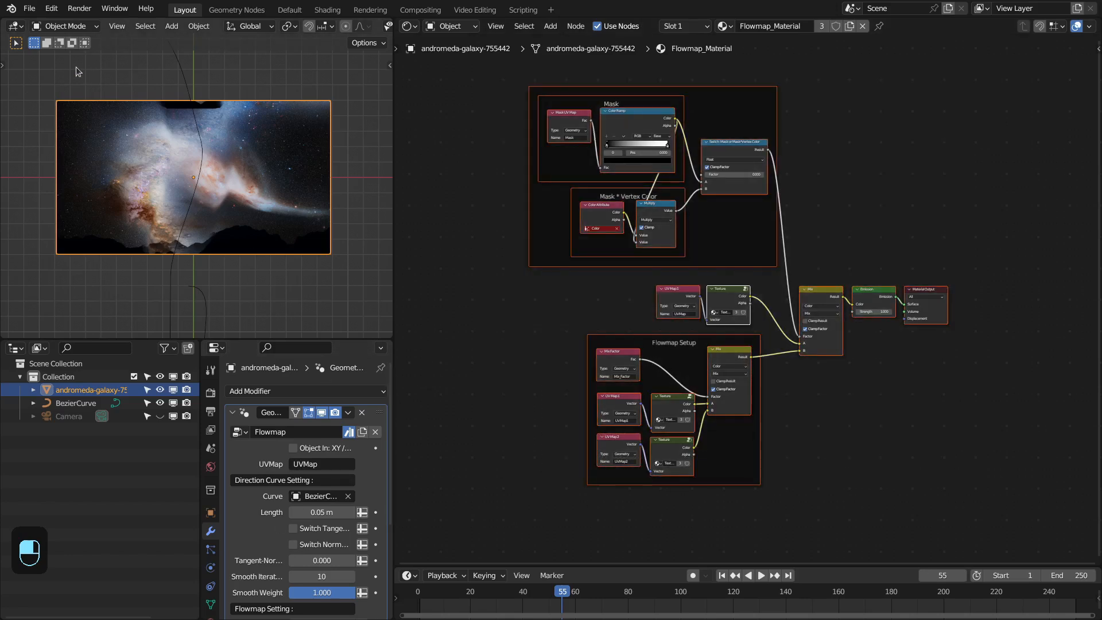
- Open the finished waterfall scene and tilt the flow-mapped plane upright in perspective
left_click(223, 9)
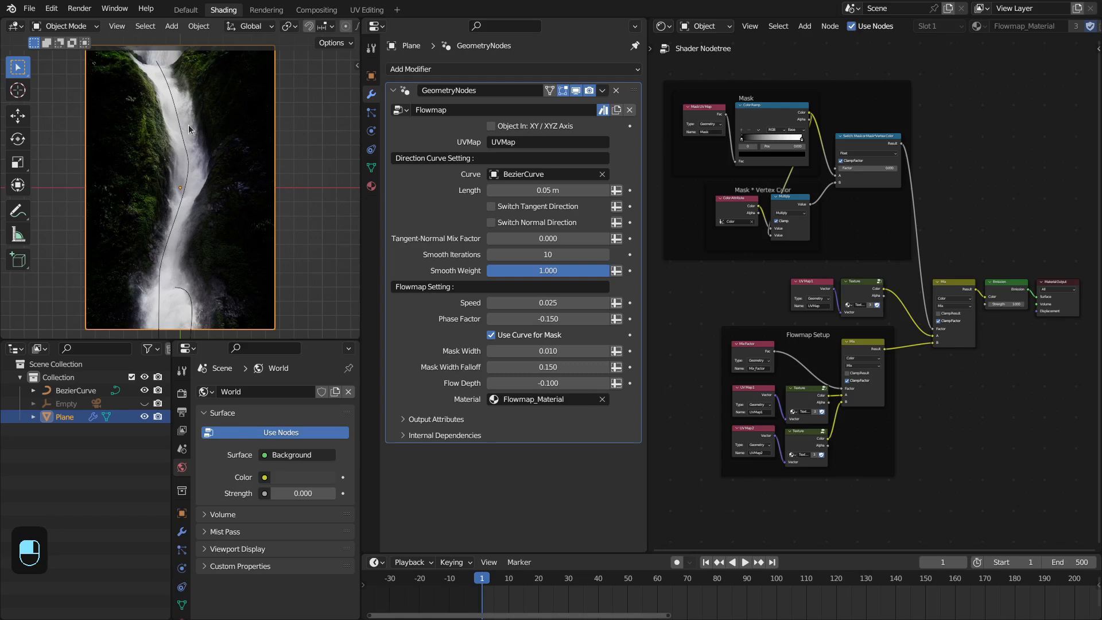
key("Tab")
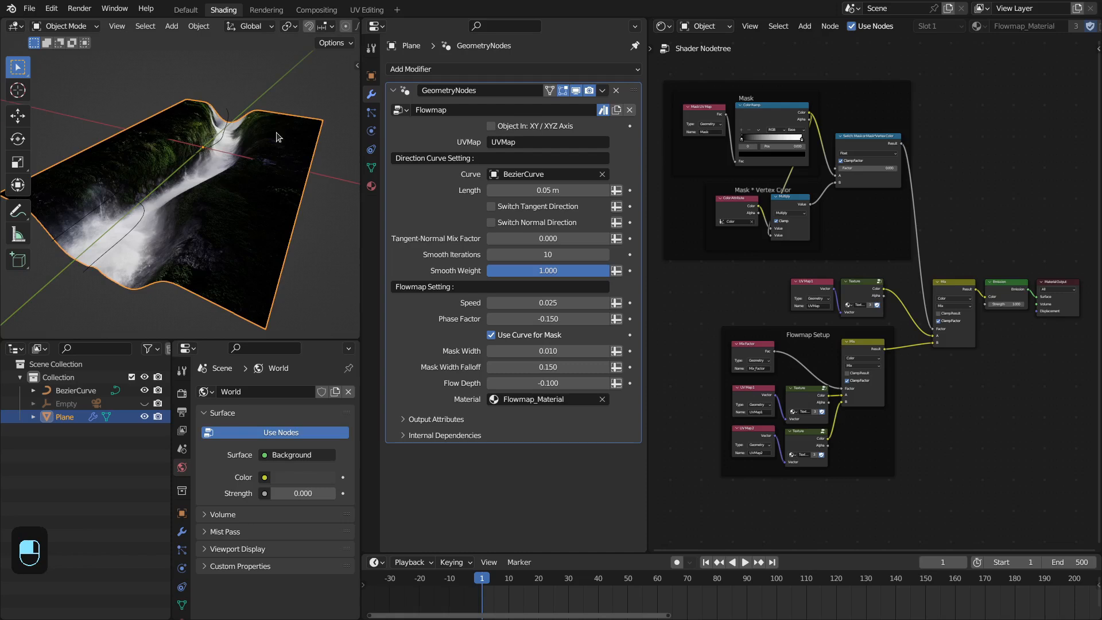
mouse_move(64, 261)
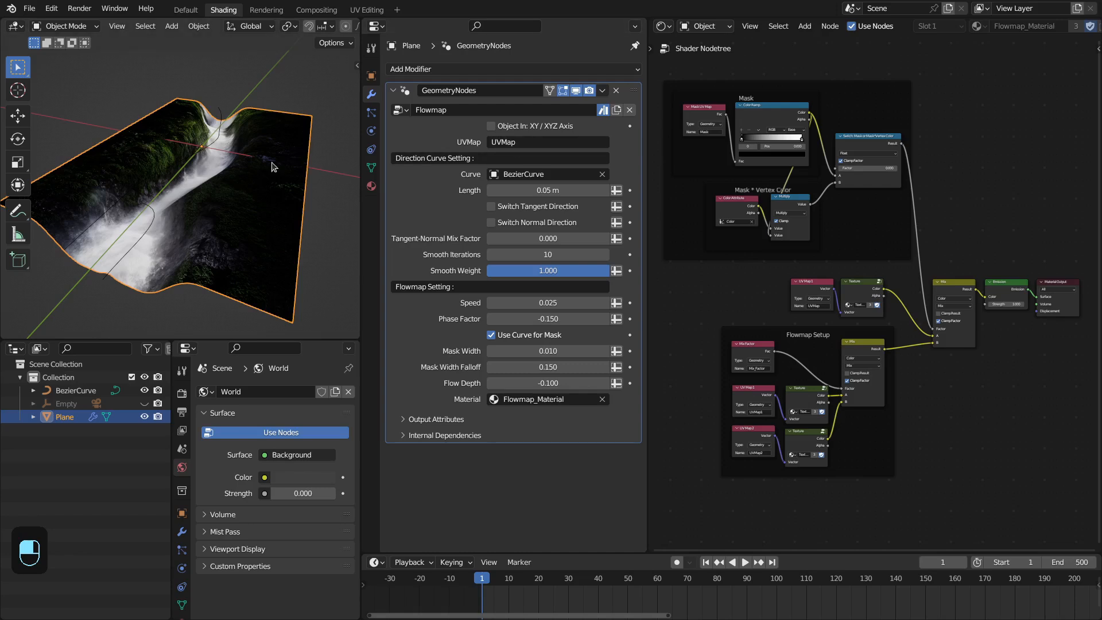
key("r")
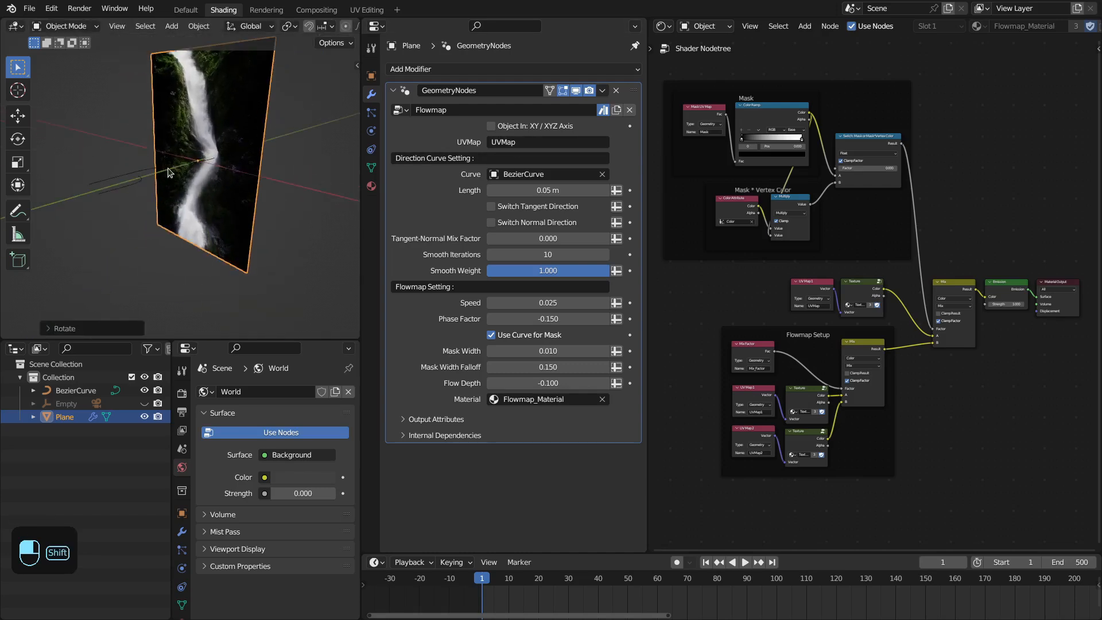
- Clear the plane's rotation back to flat so the Bezier curve traces the waterfall
key("shift+a")
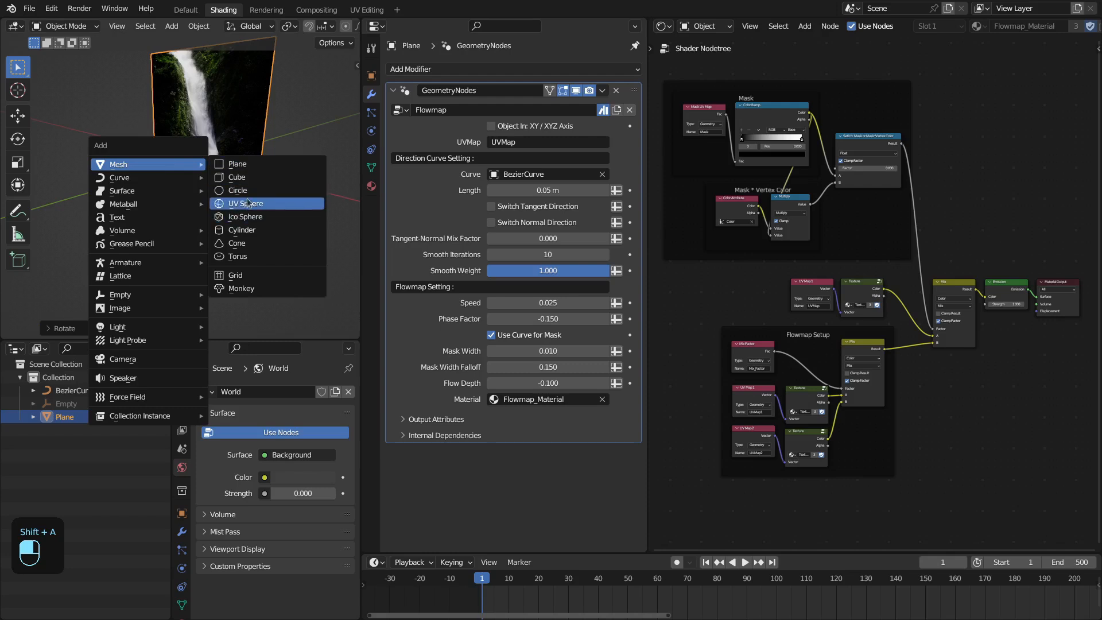
left_click(247, 203)
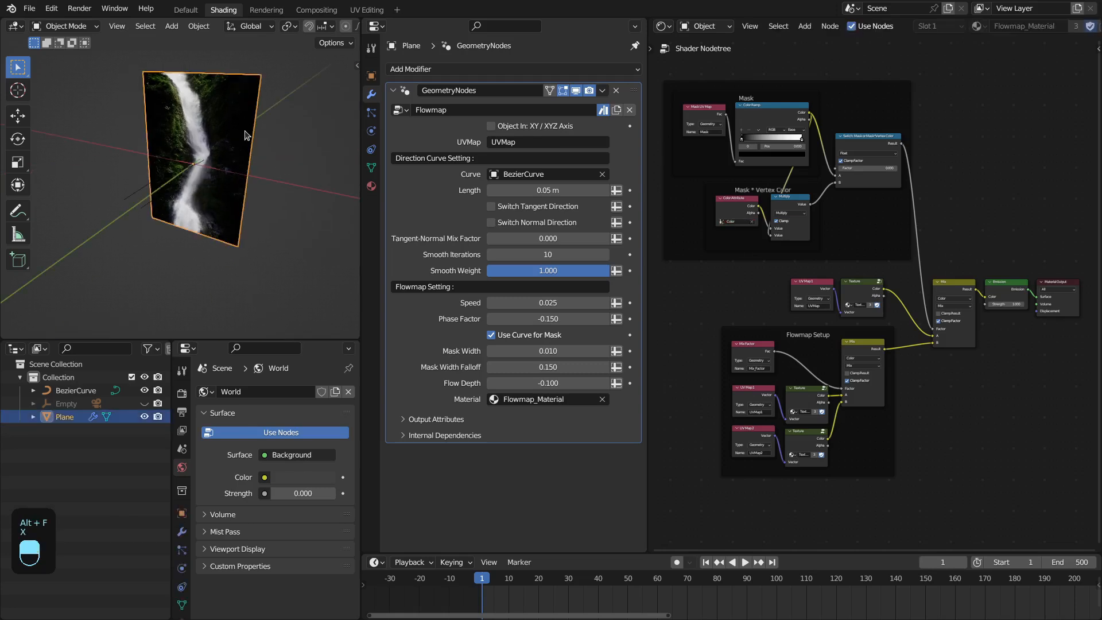
key("alt+r")
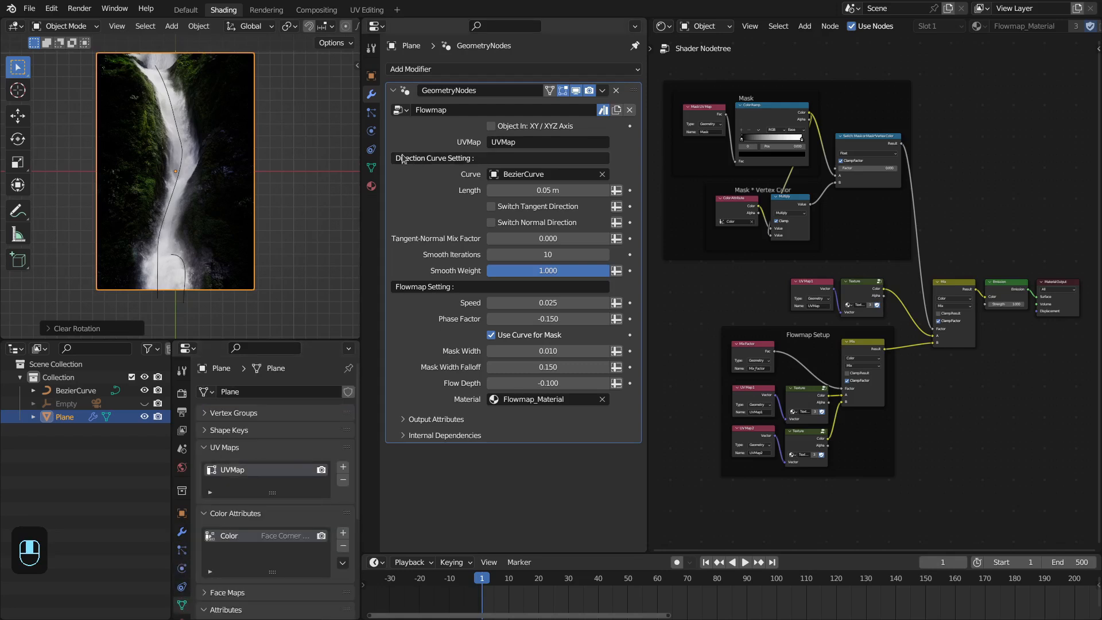
mouse_move(441, 164)
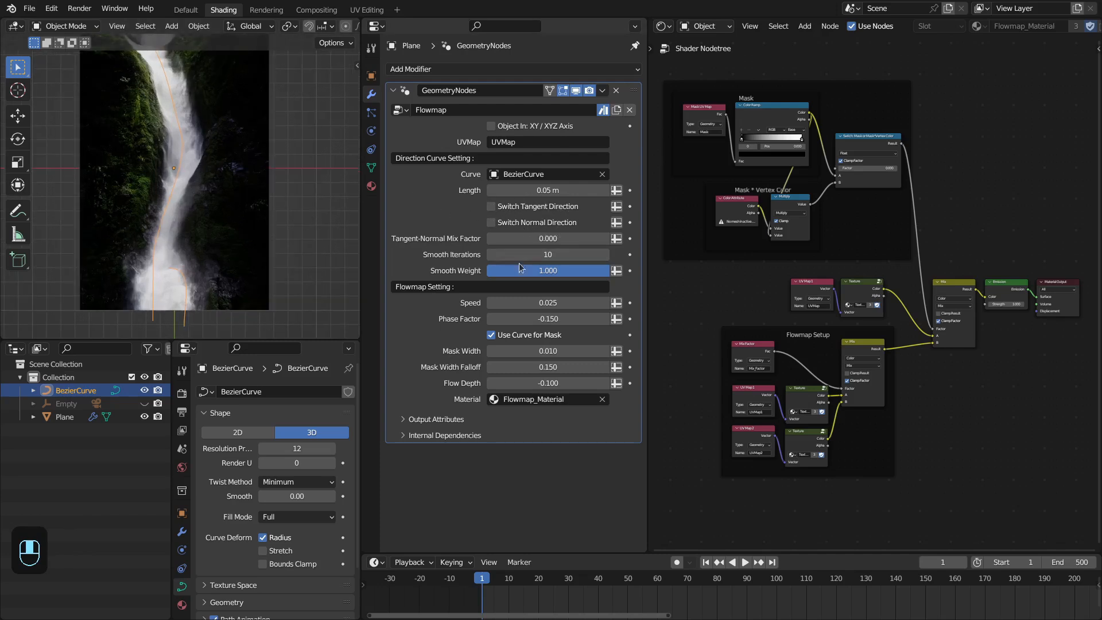
key("space")
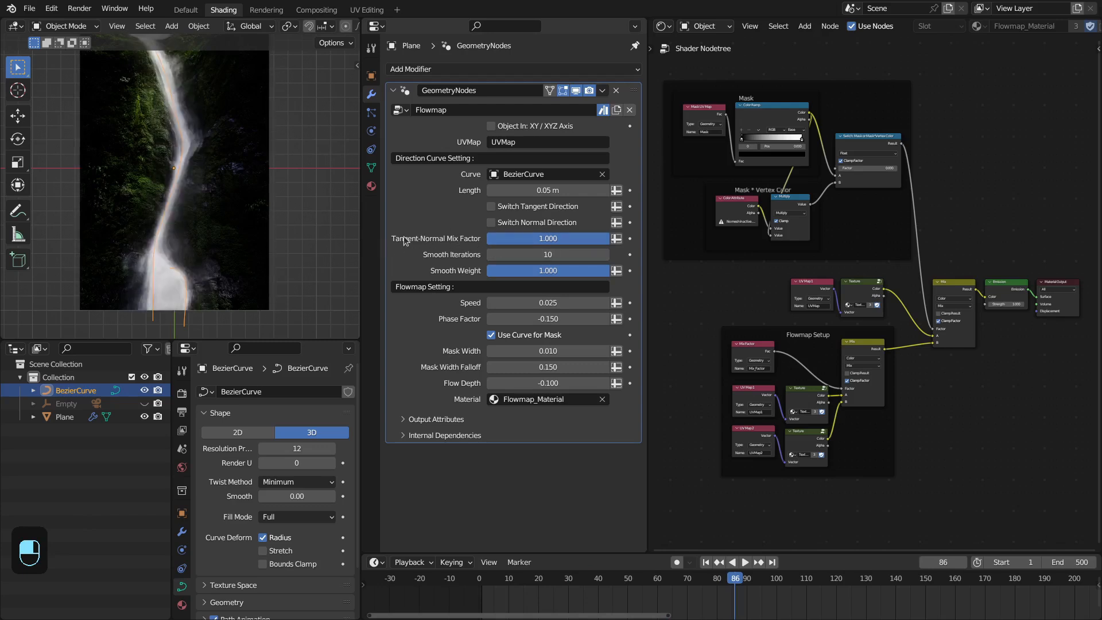
left_click_drag(547, 238, 489, 239)
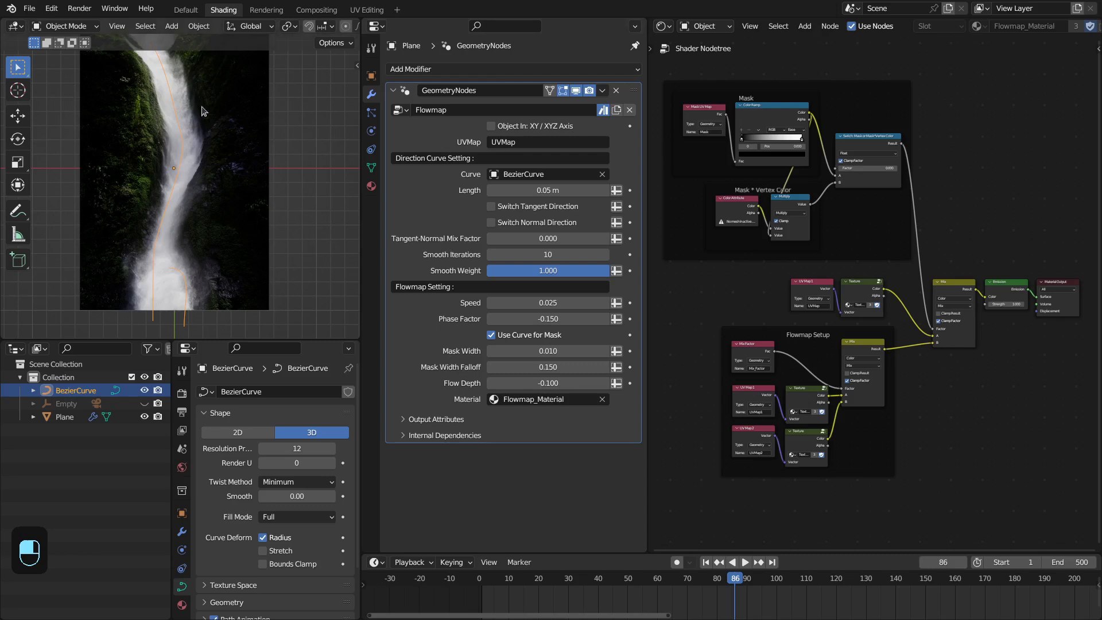
key("space")
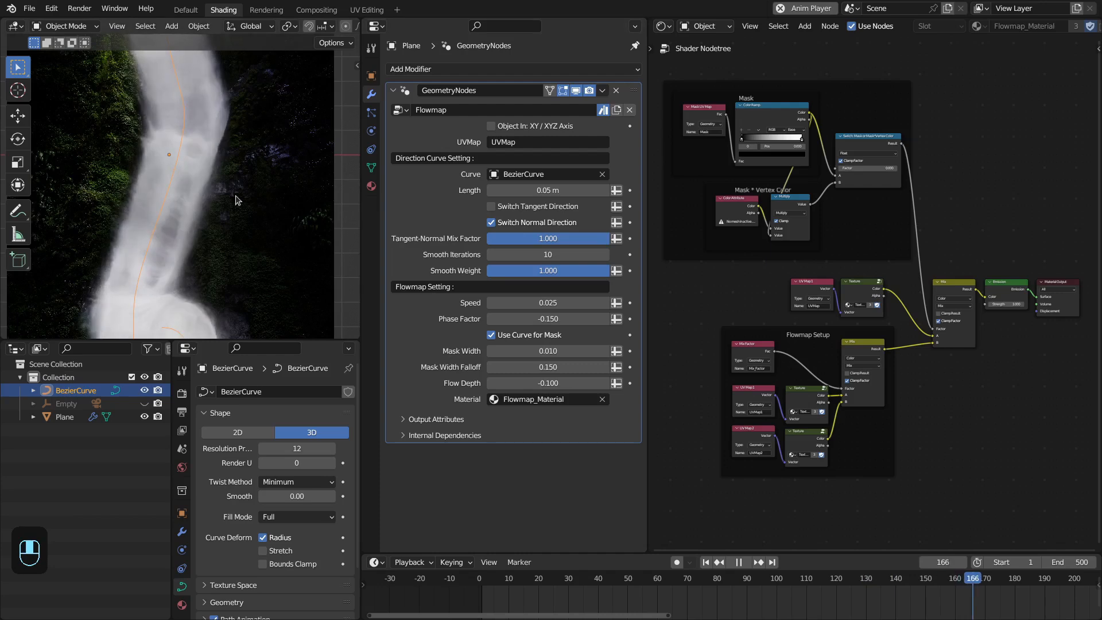
left_click(490, 221)
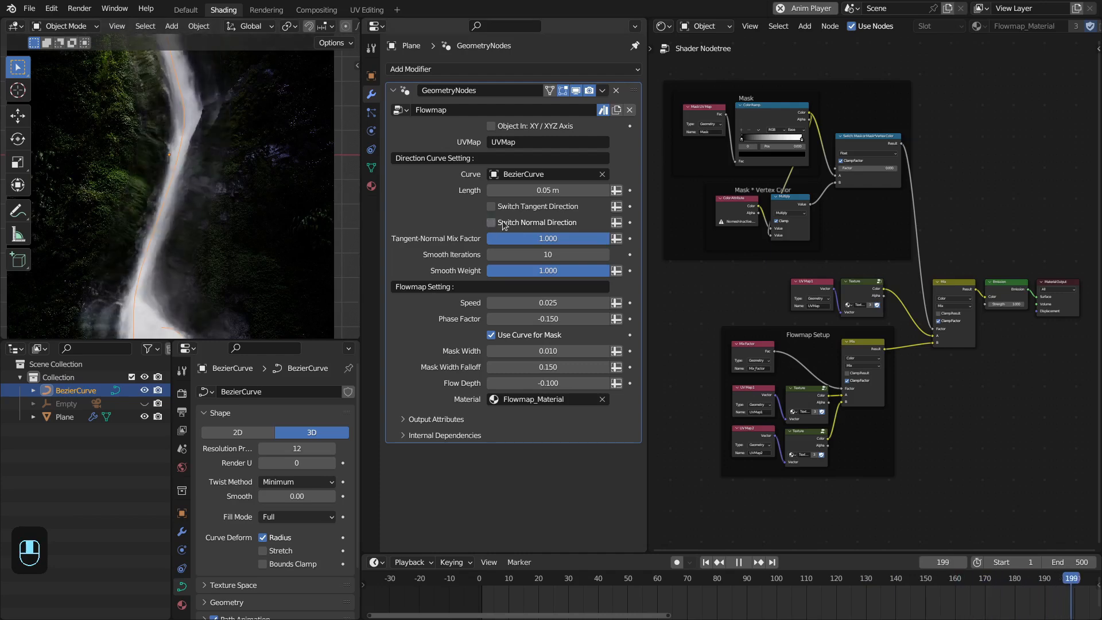
left_click(490, 222)
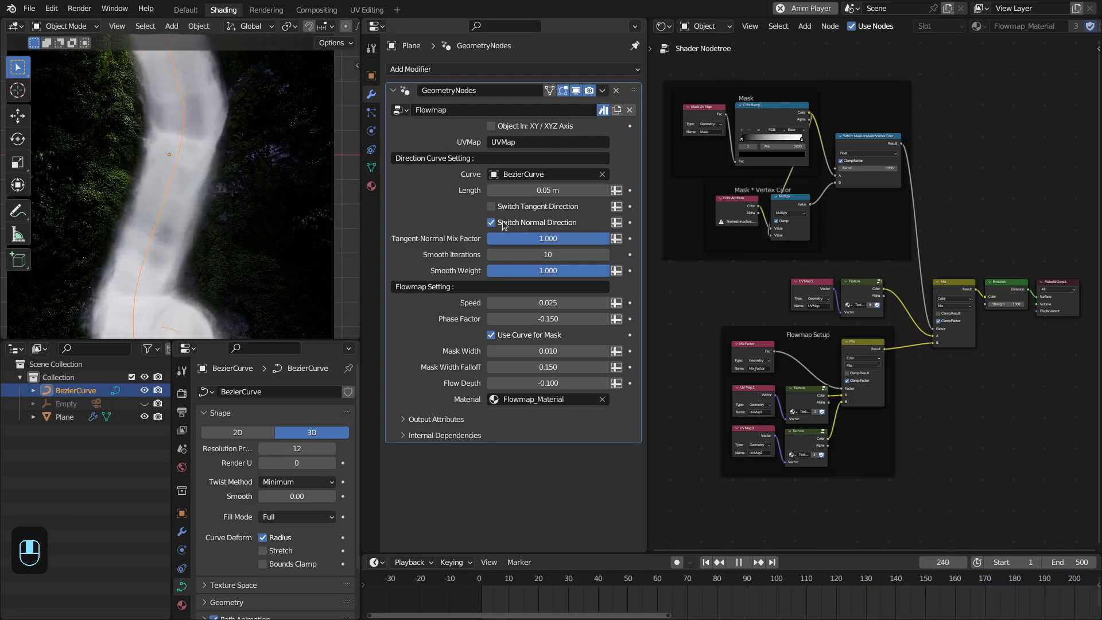
key("space")
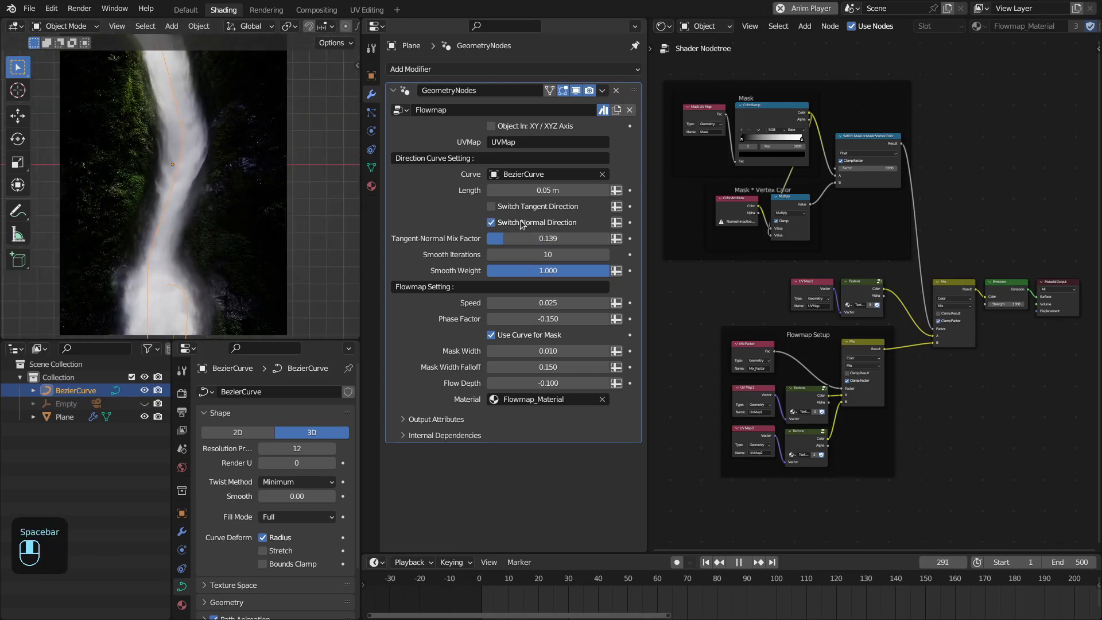
key("space")
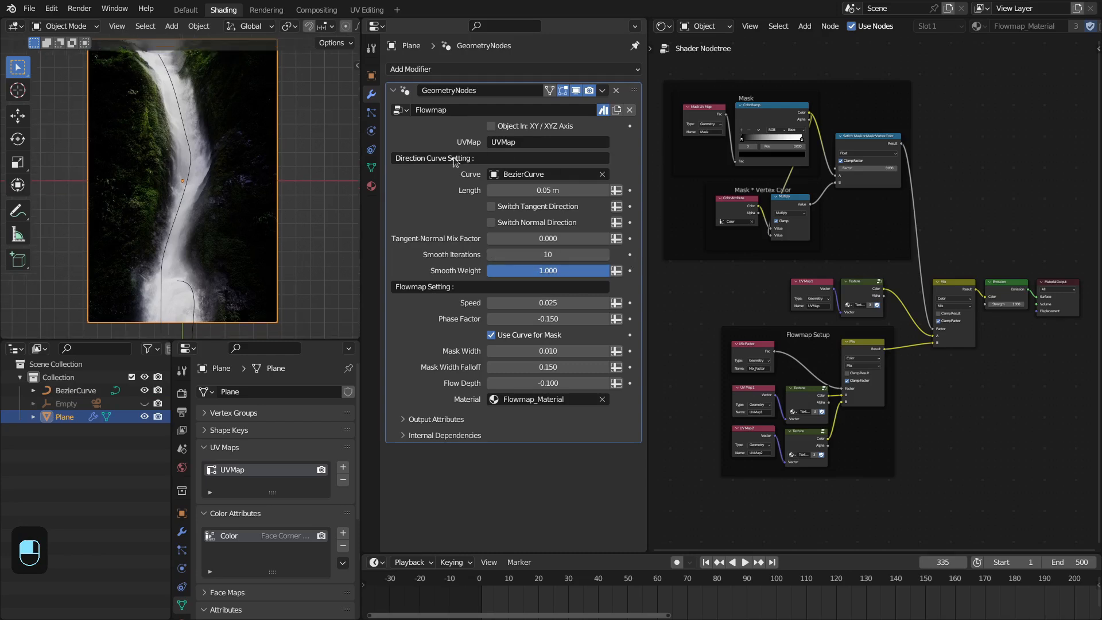
mouse_move(420, 346)
type("0")
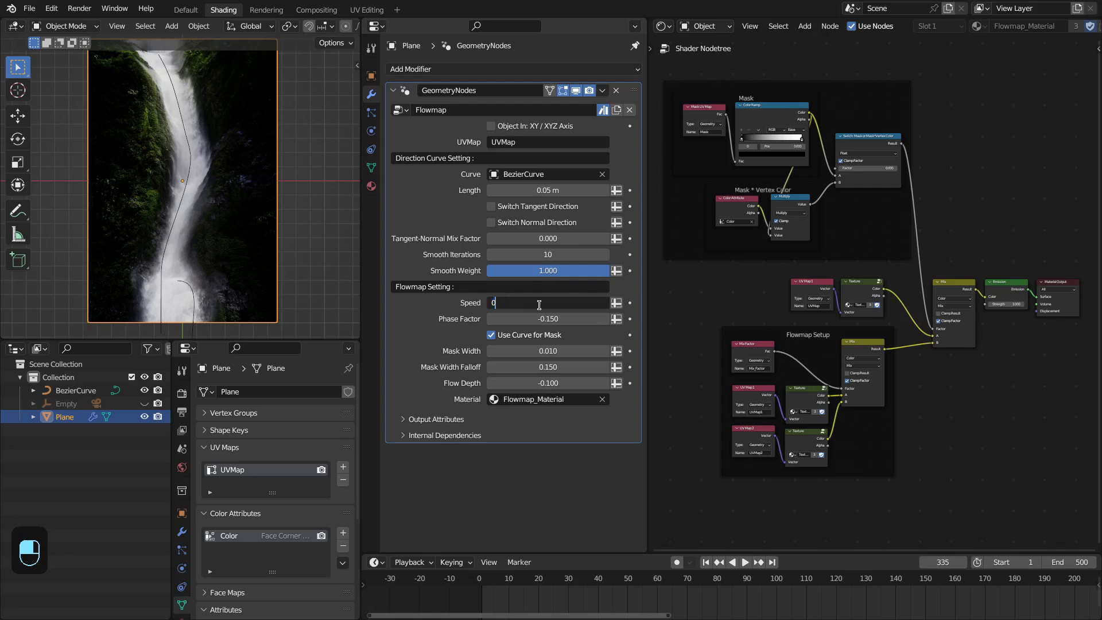
- Preview the flow at Speed 0.025 and restore the Phase Factor to -0.150
key("space")
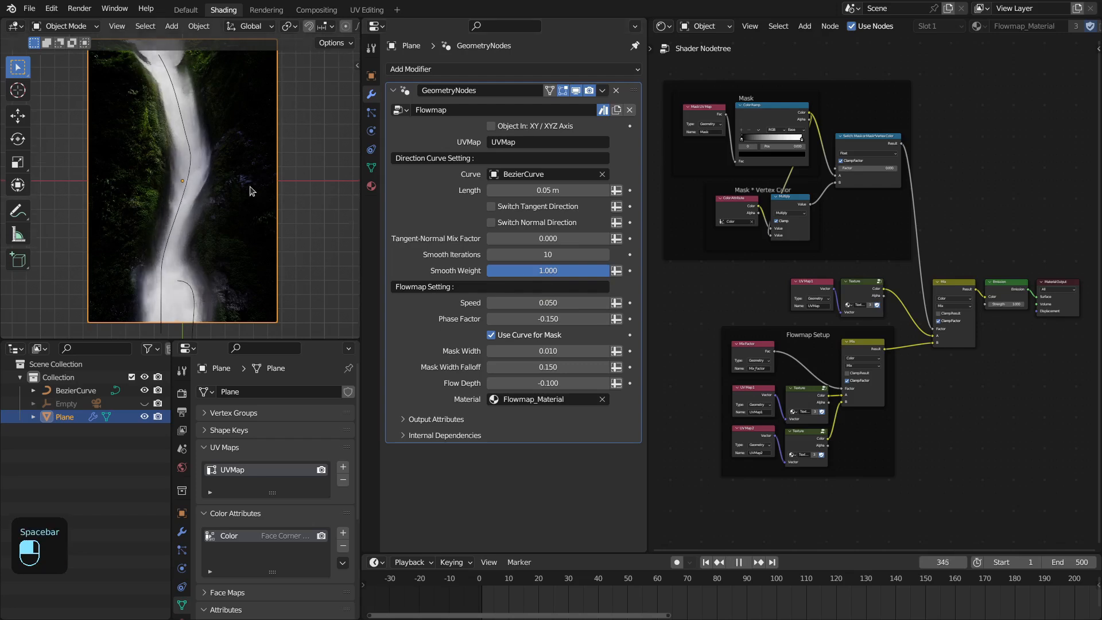
key("space")
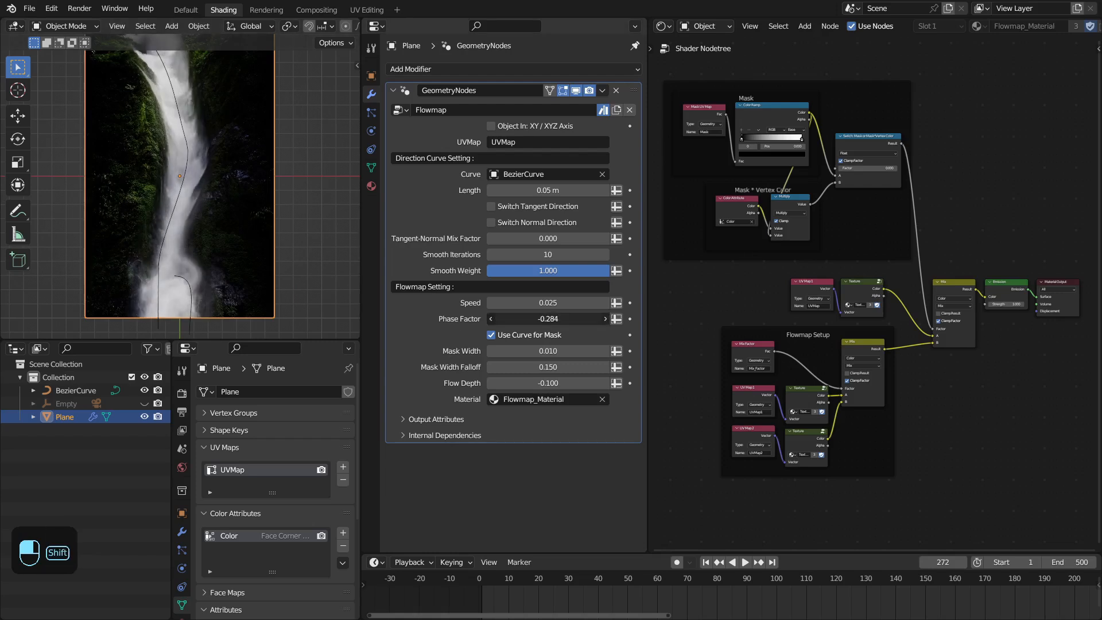
left_click(744, 561)
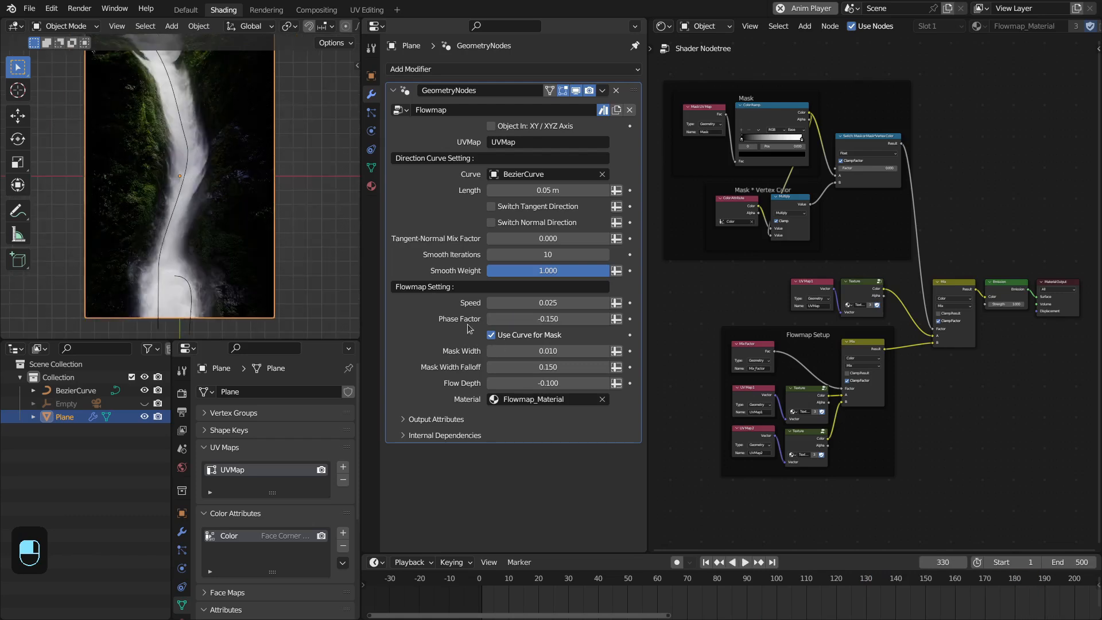
mouse_move(464, 303)
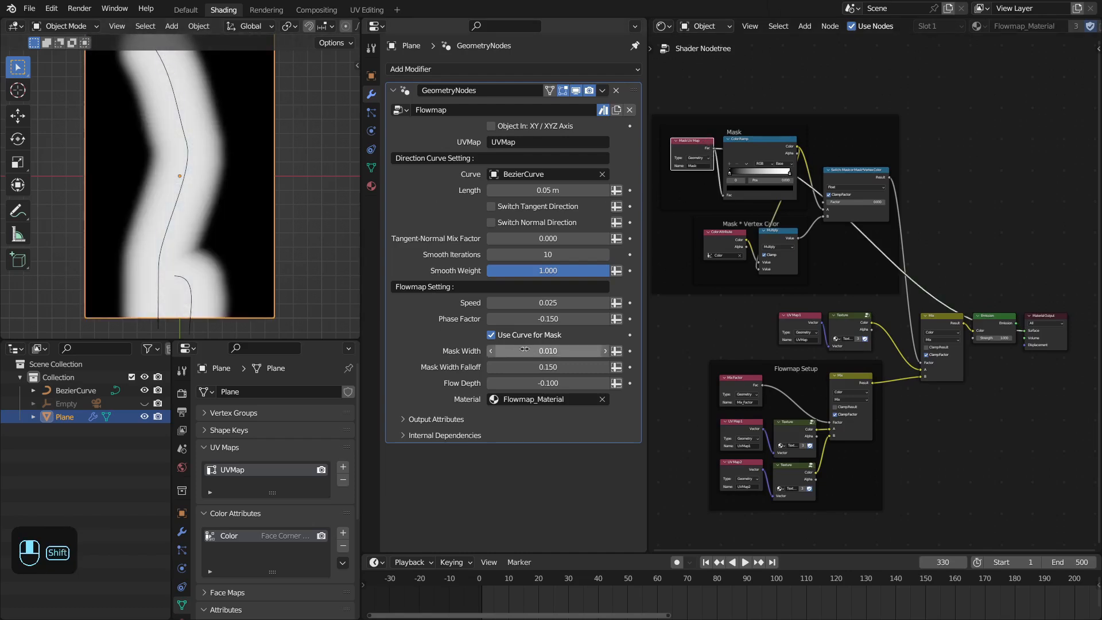
- Trial a wider mask, reset Mask Width to 0.010 with Falloff 0.100, and play the waterfall
left_click_drag(548, 351, 601, 351)
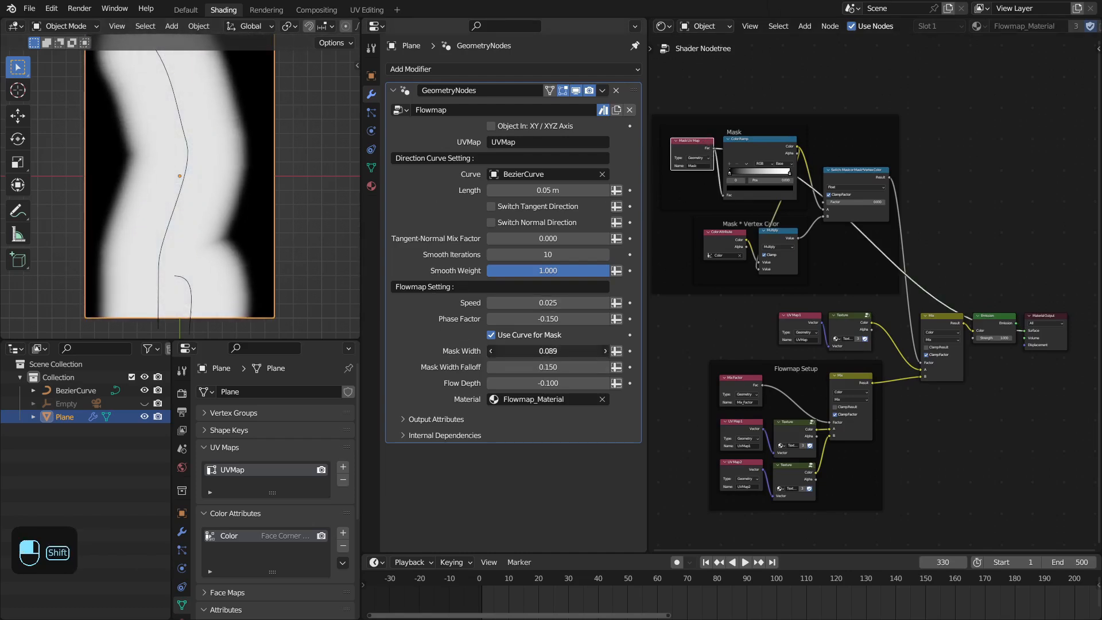
left_click(548, 351)
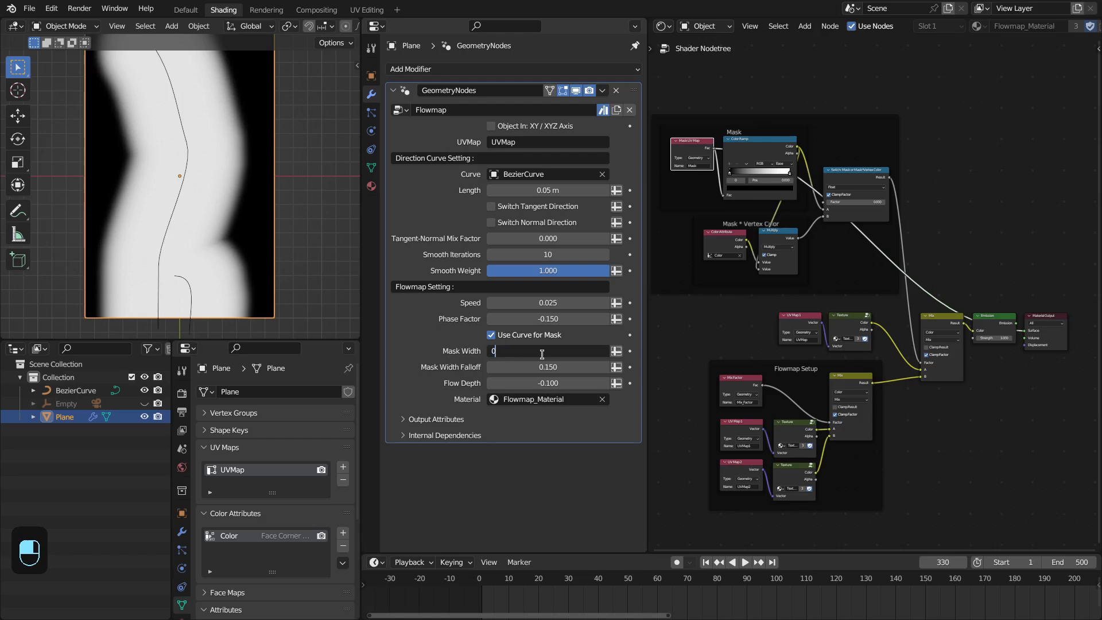
type("0.010")
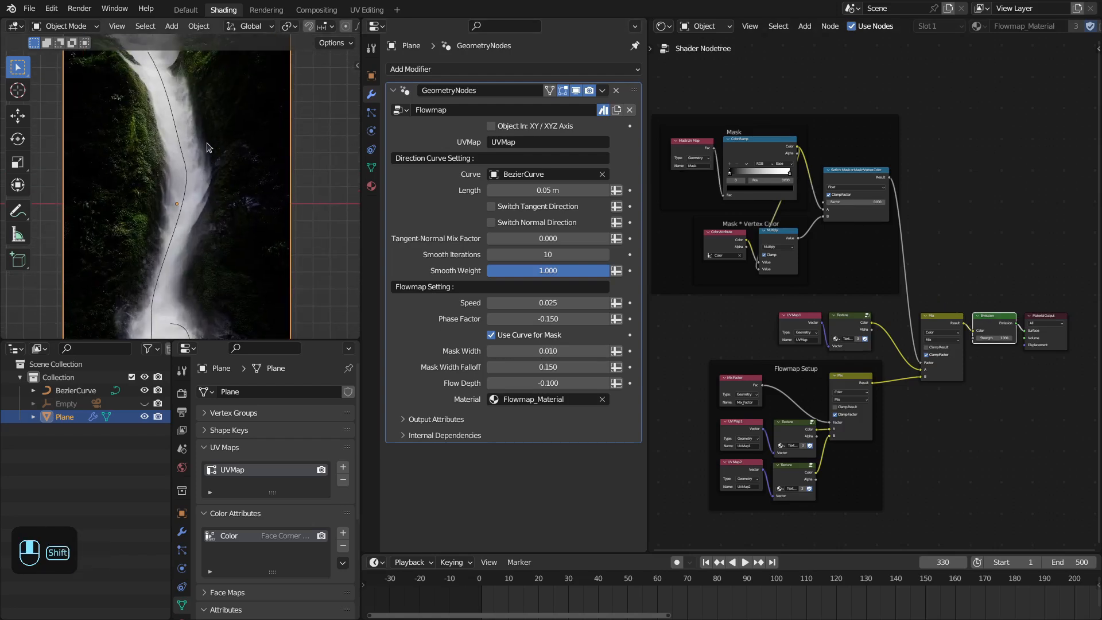
left_click(744, 561)
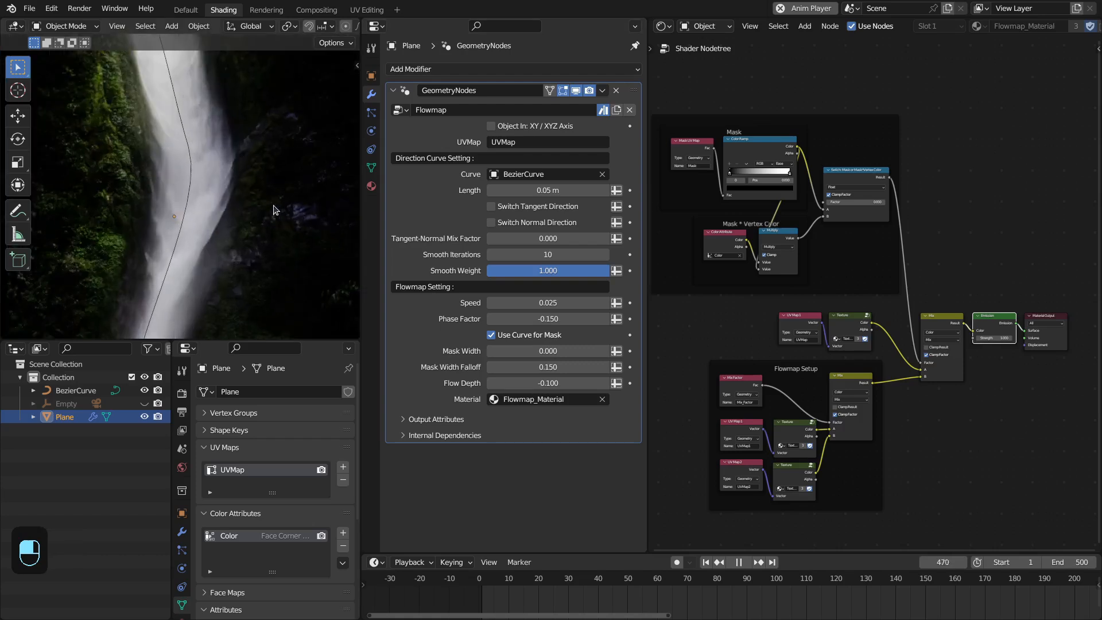
key("space")
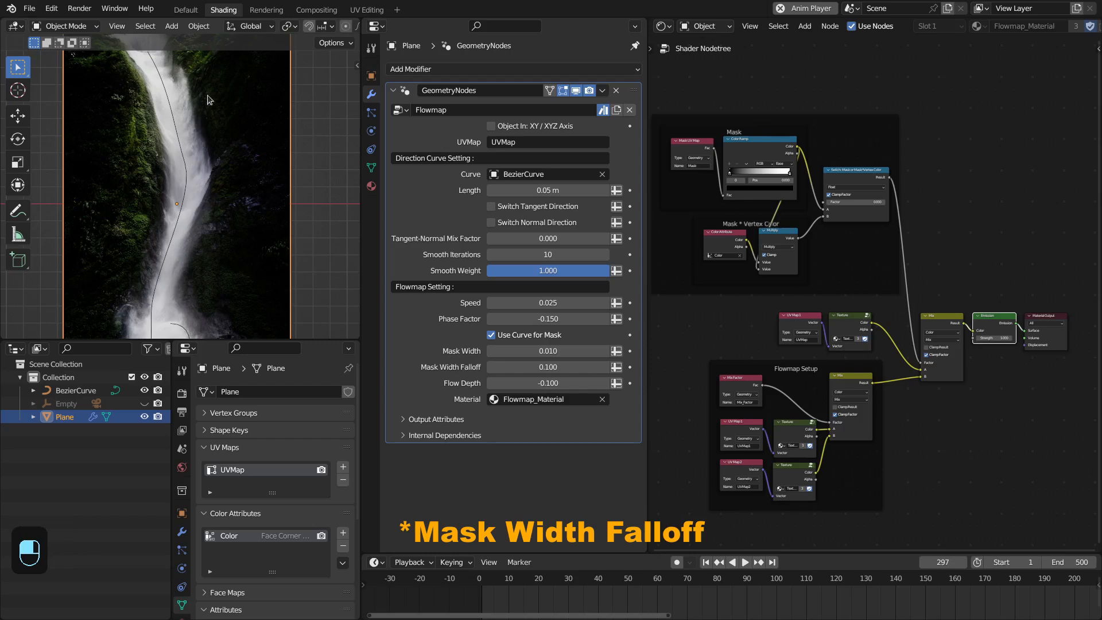
mouse_move(228, 231)
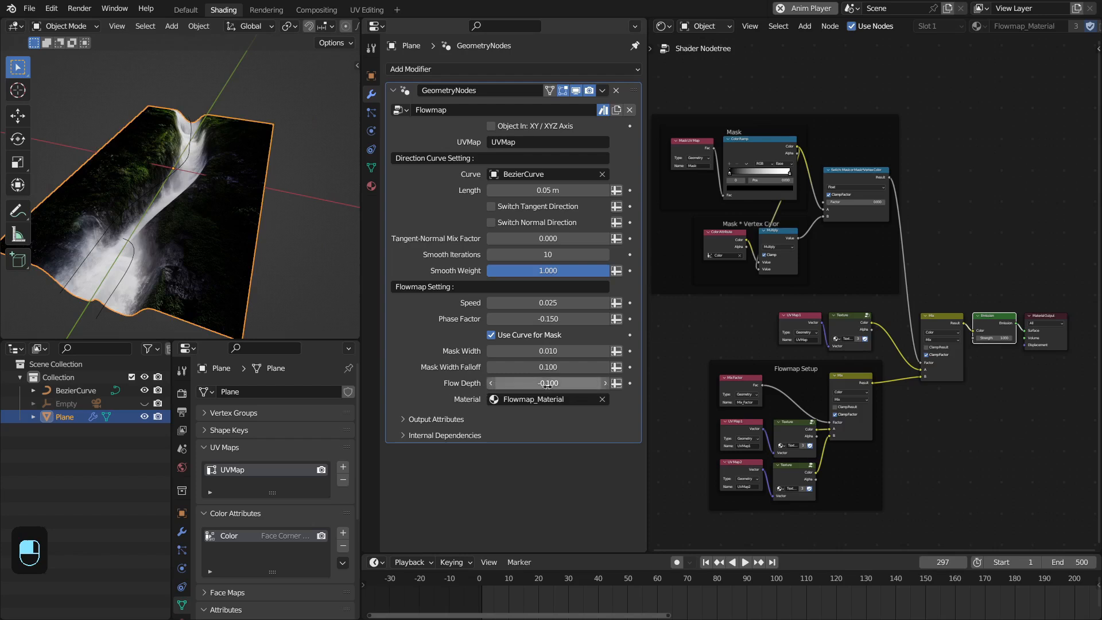
- Drag Flow Depth to -0.071 to deepen the displacement and play the waterfall animation
left_click_drag(549, 383, 541, 384)
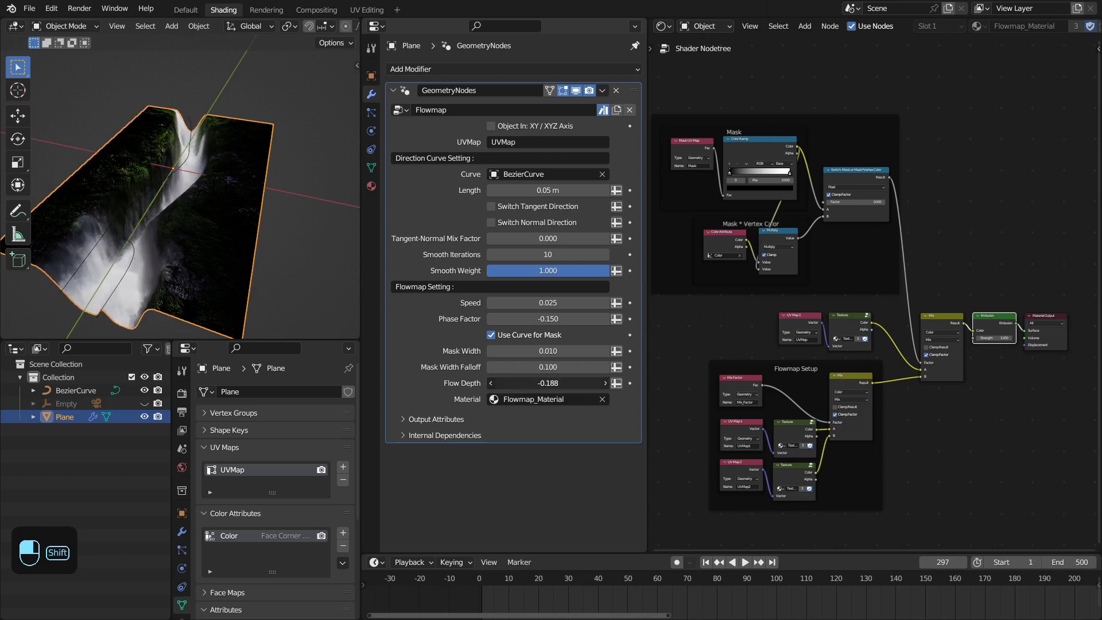
key("space")
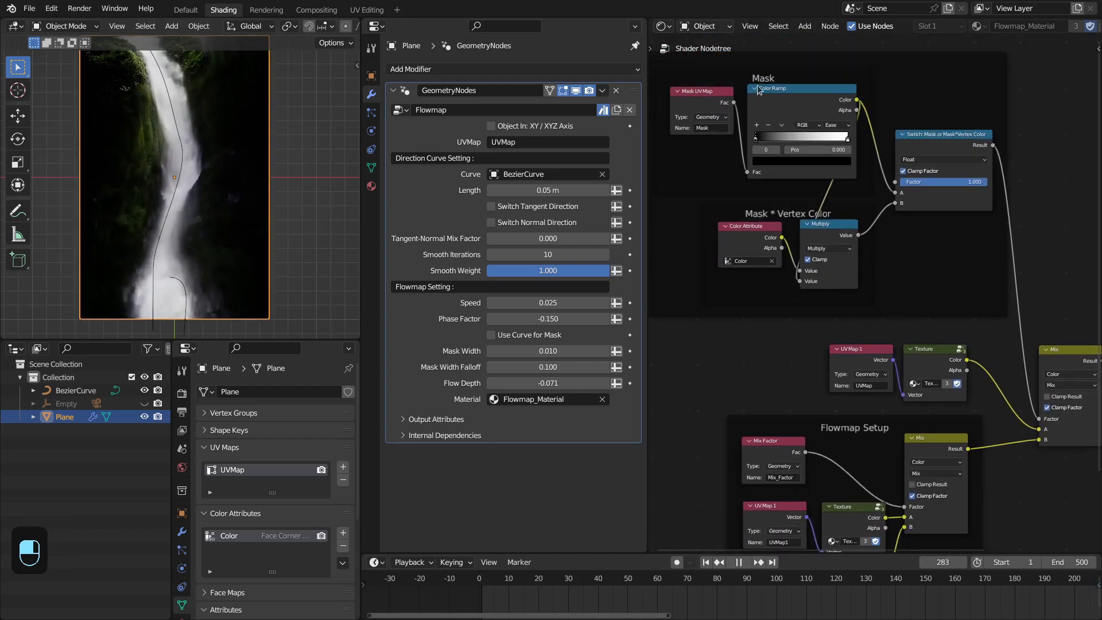
- Enter Vertex Paint mode and brush black over the rocky sides of the waterfall plane
left_click(66, 26)
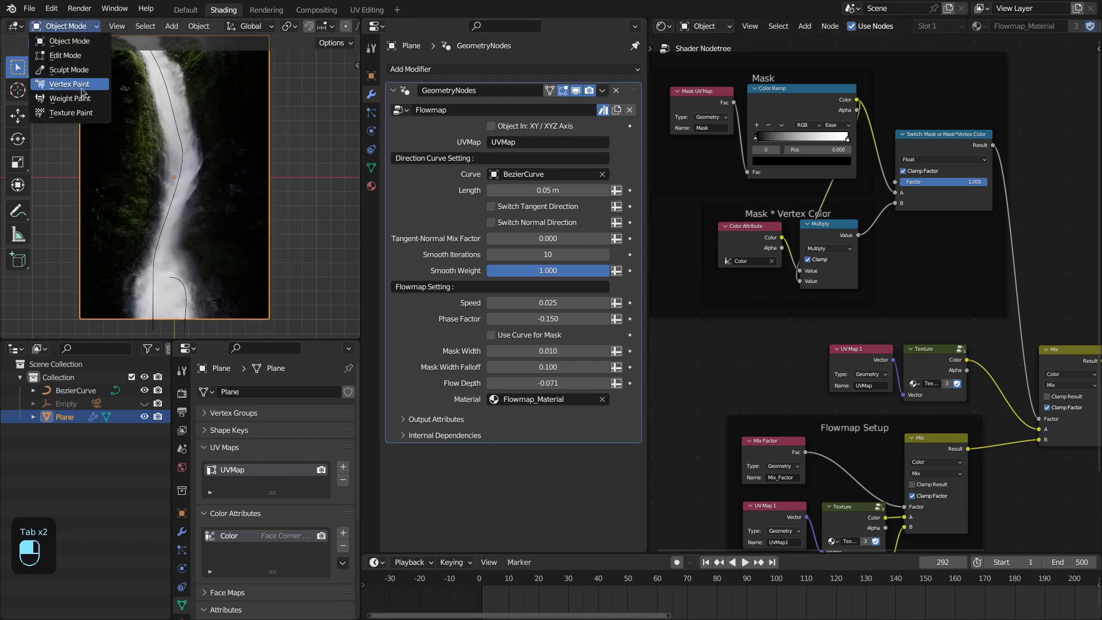
left_click(69, 84)
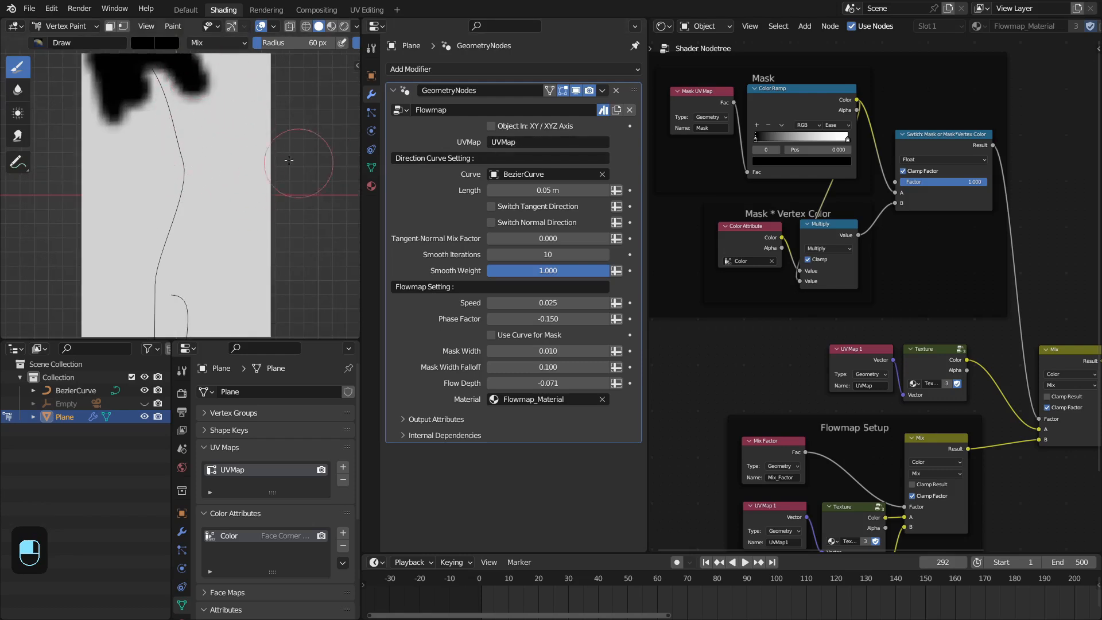
mouse_move(280, 196)
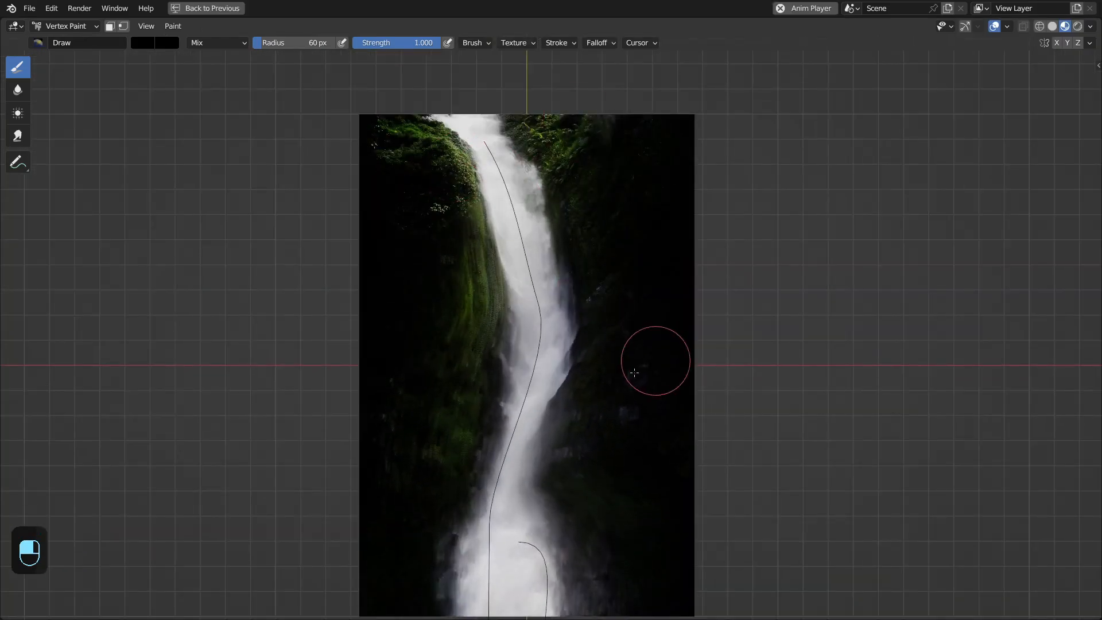
left_click_drag(632, 372, 608, 317)
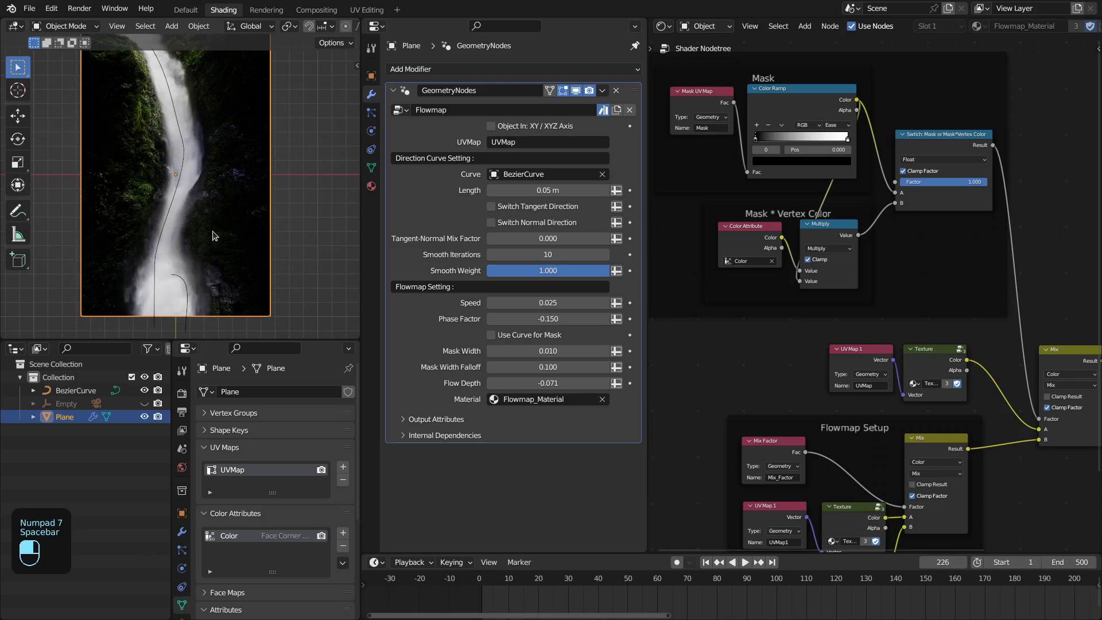
- Re-enable Use Curve for Mask on the Flowmap modifier and play the animation
left_click(490, 334)
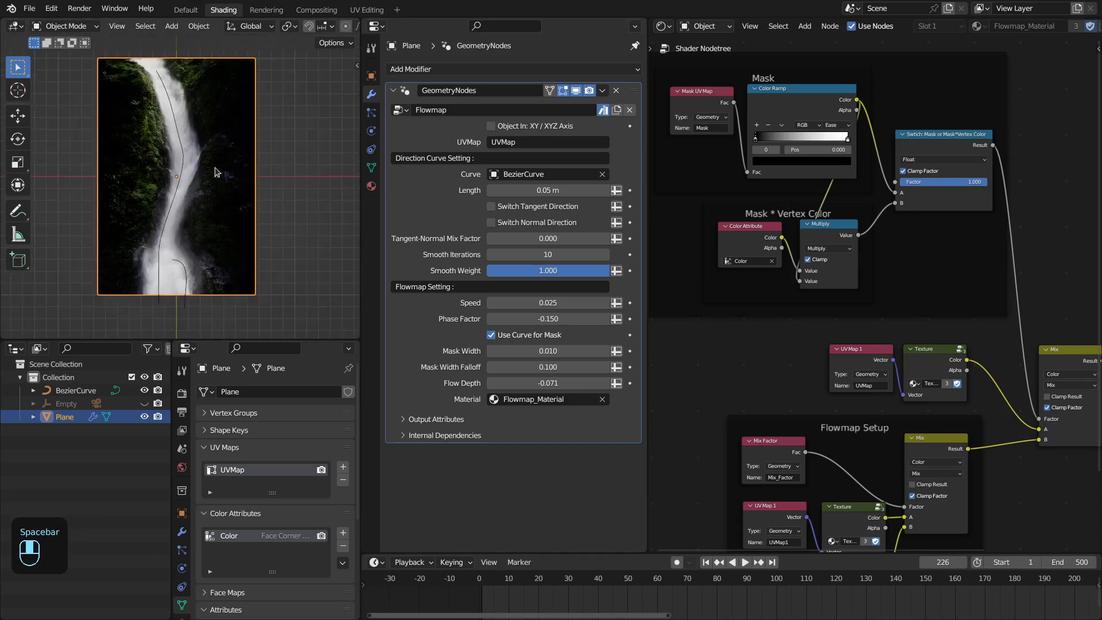
key("space")
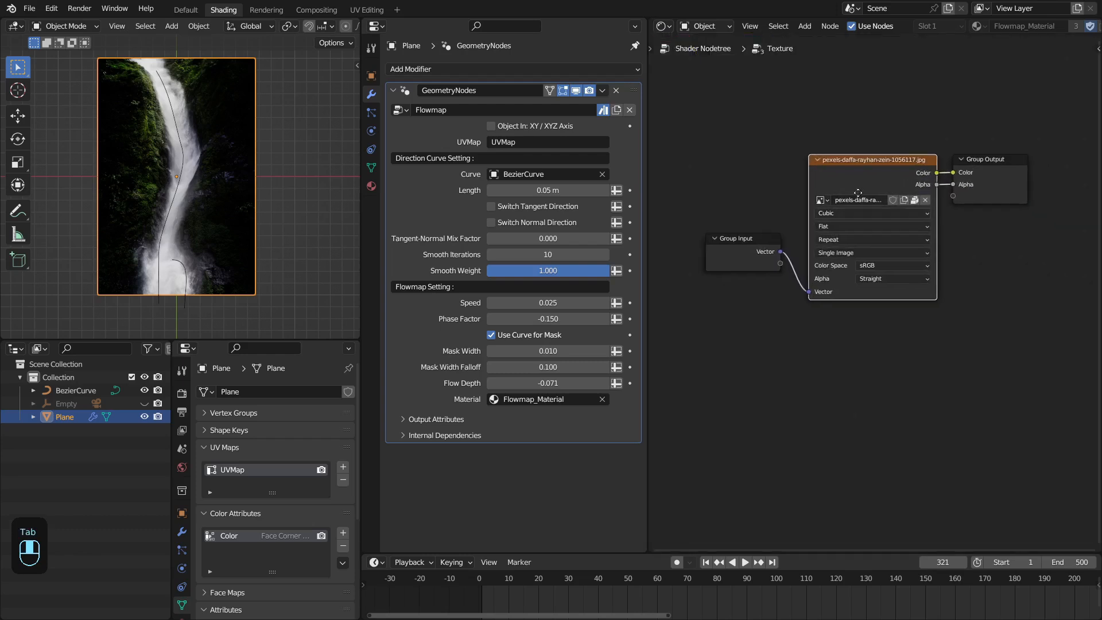
key("shift+a")
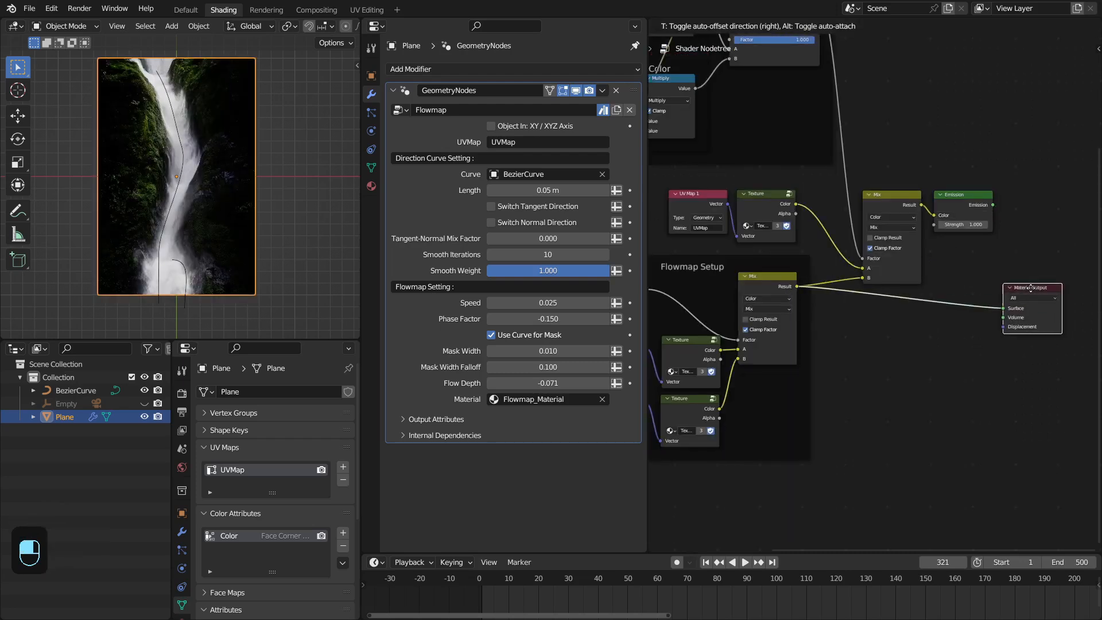
key("space")
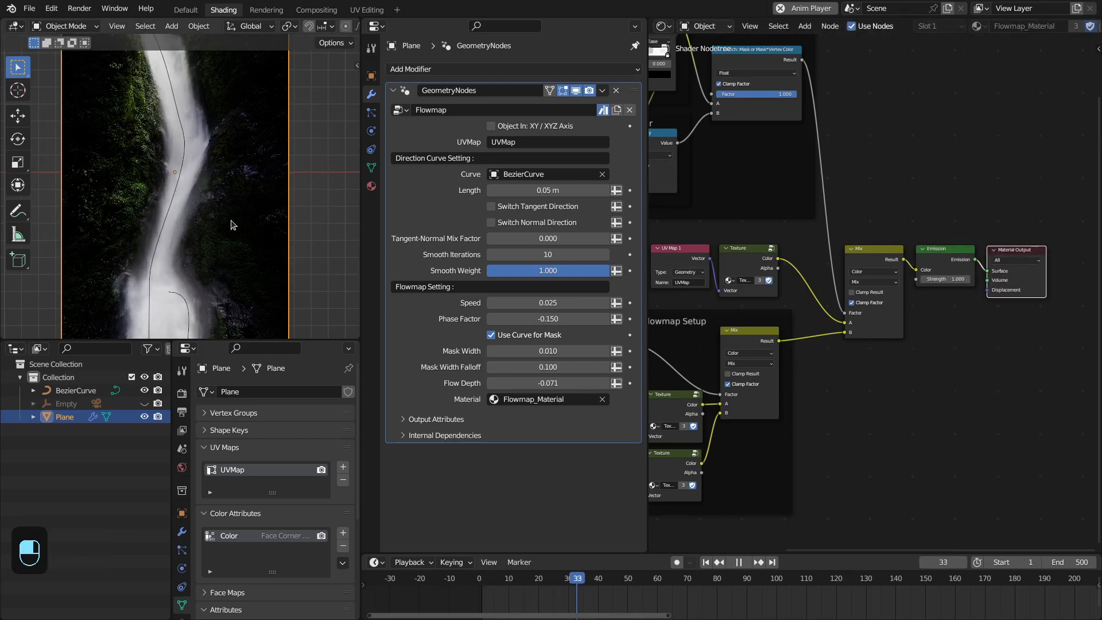
key("space")
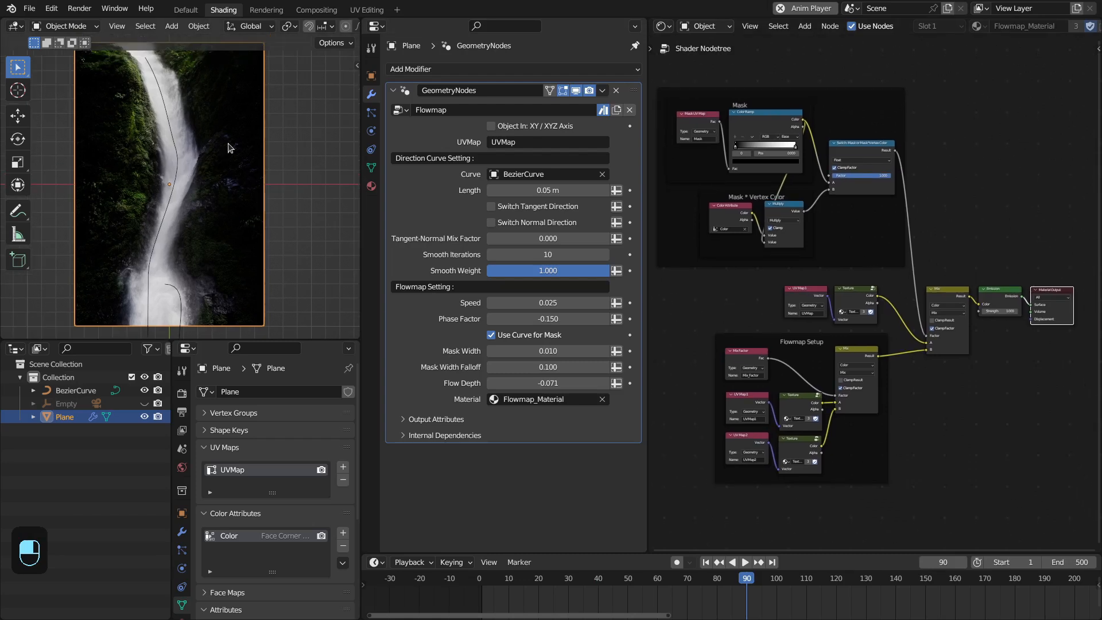
mouse_move(389, 214)
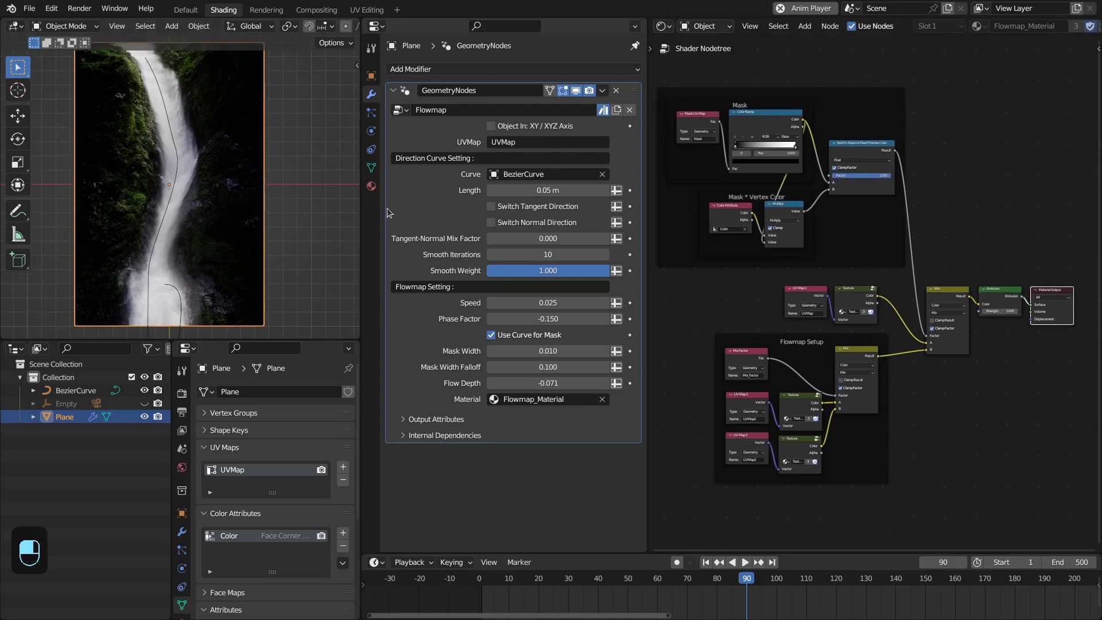